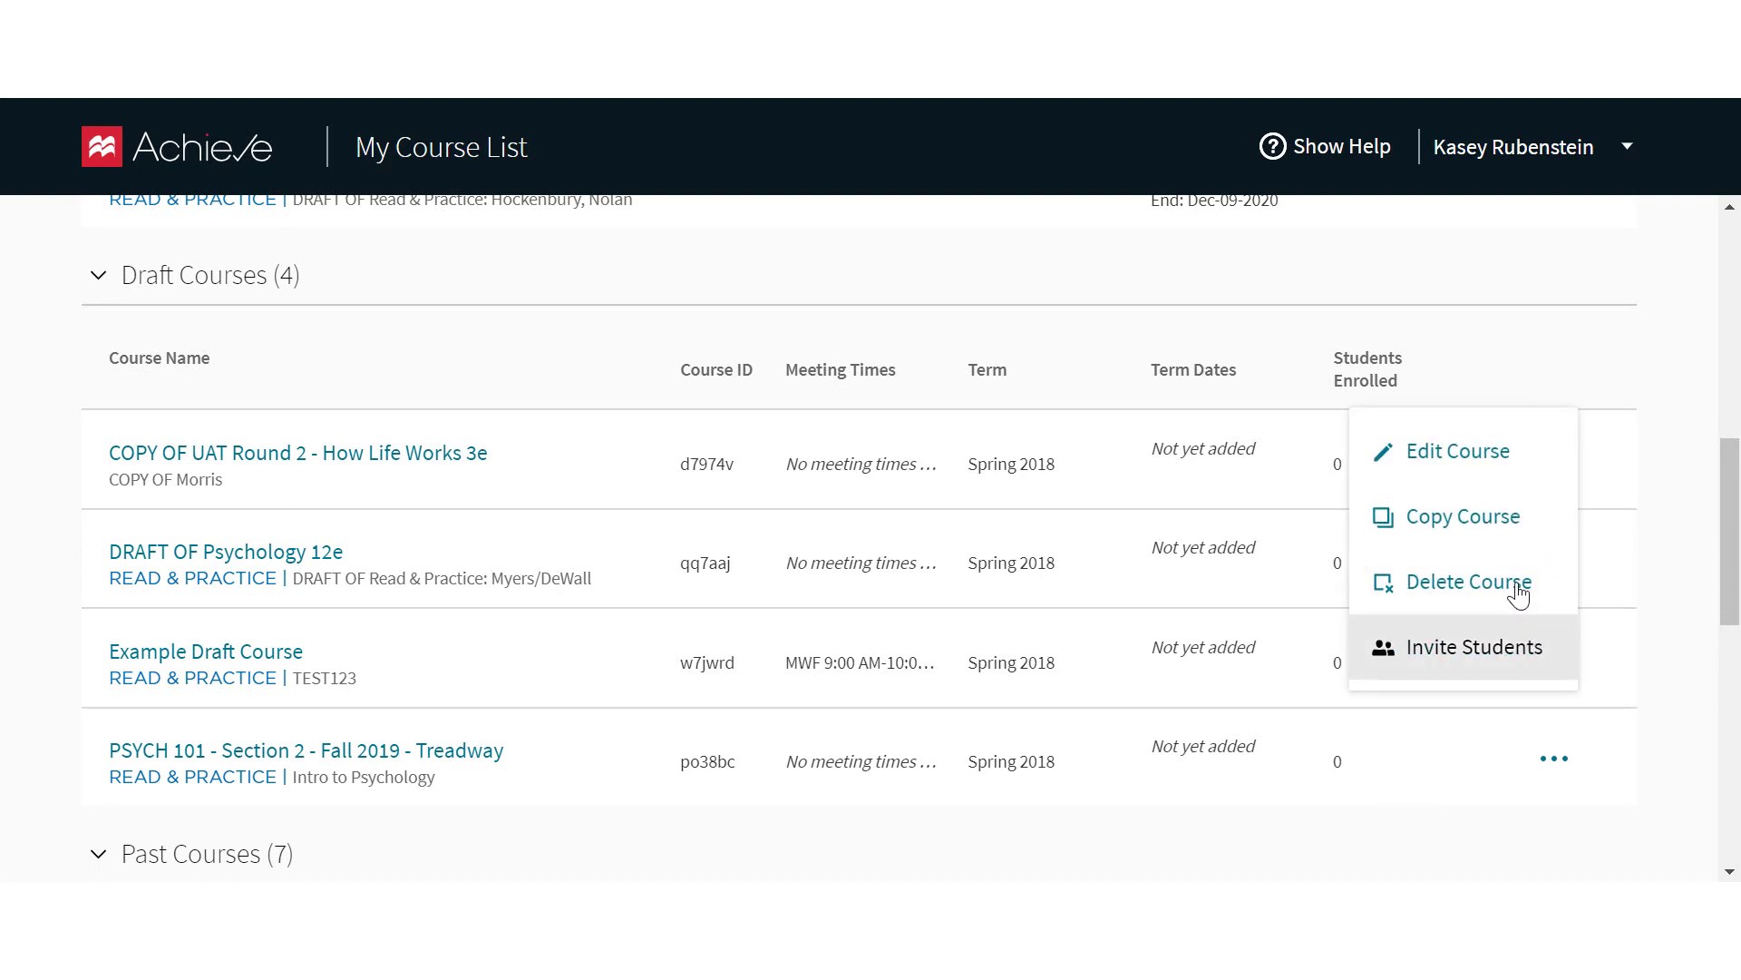
Edit Example Draft Course to Active On Date, ending May 01, 2020, and save.
click(1464, 450)
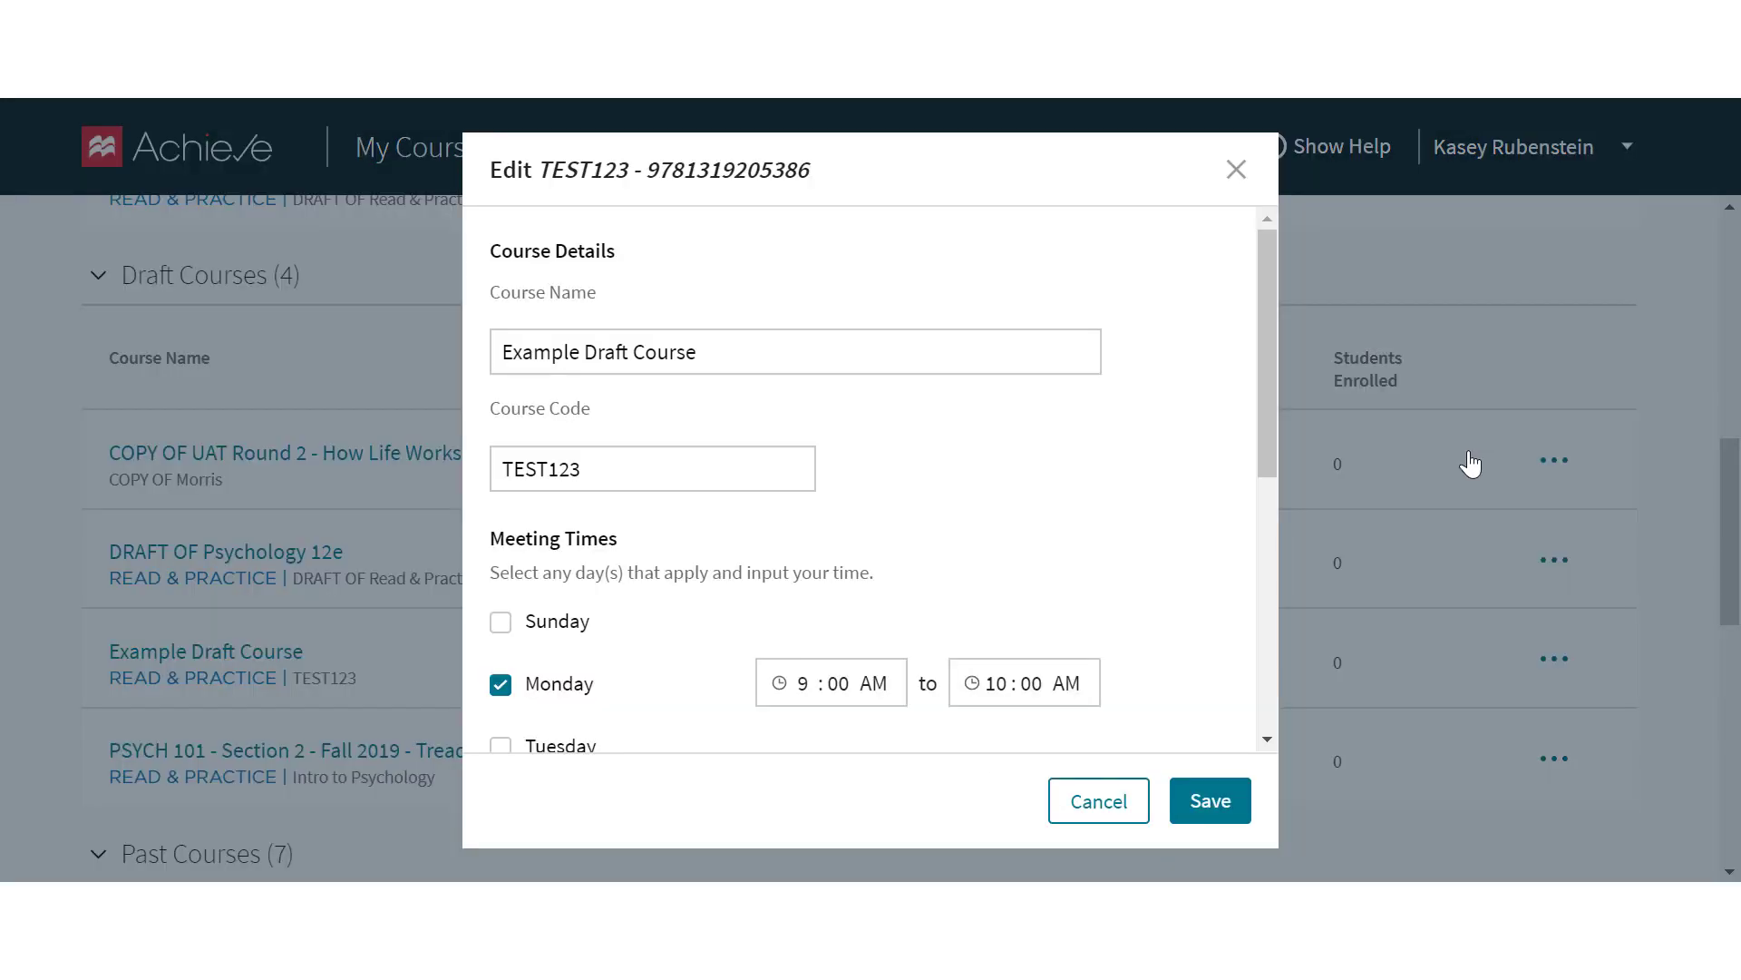
scroll(down, 3)
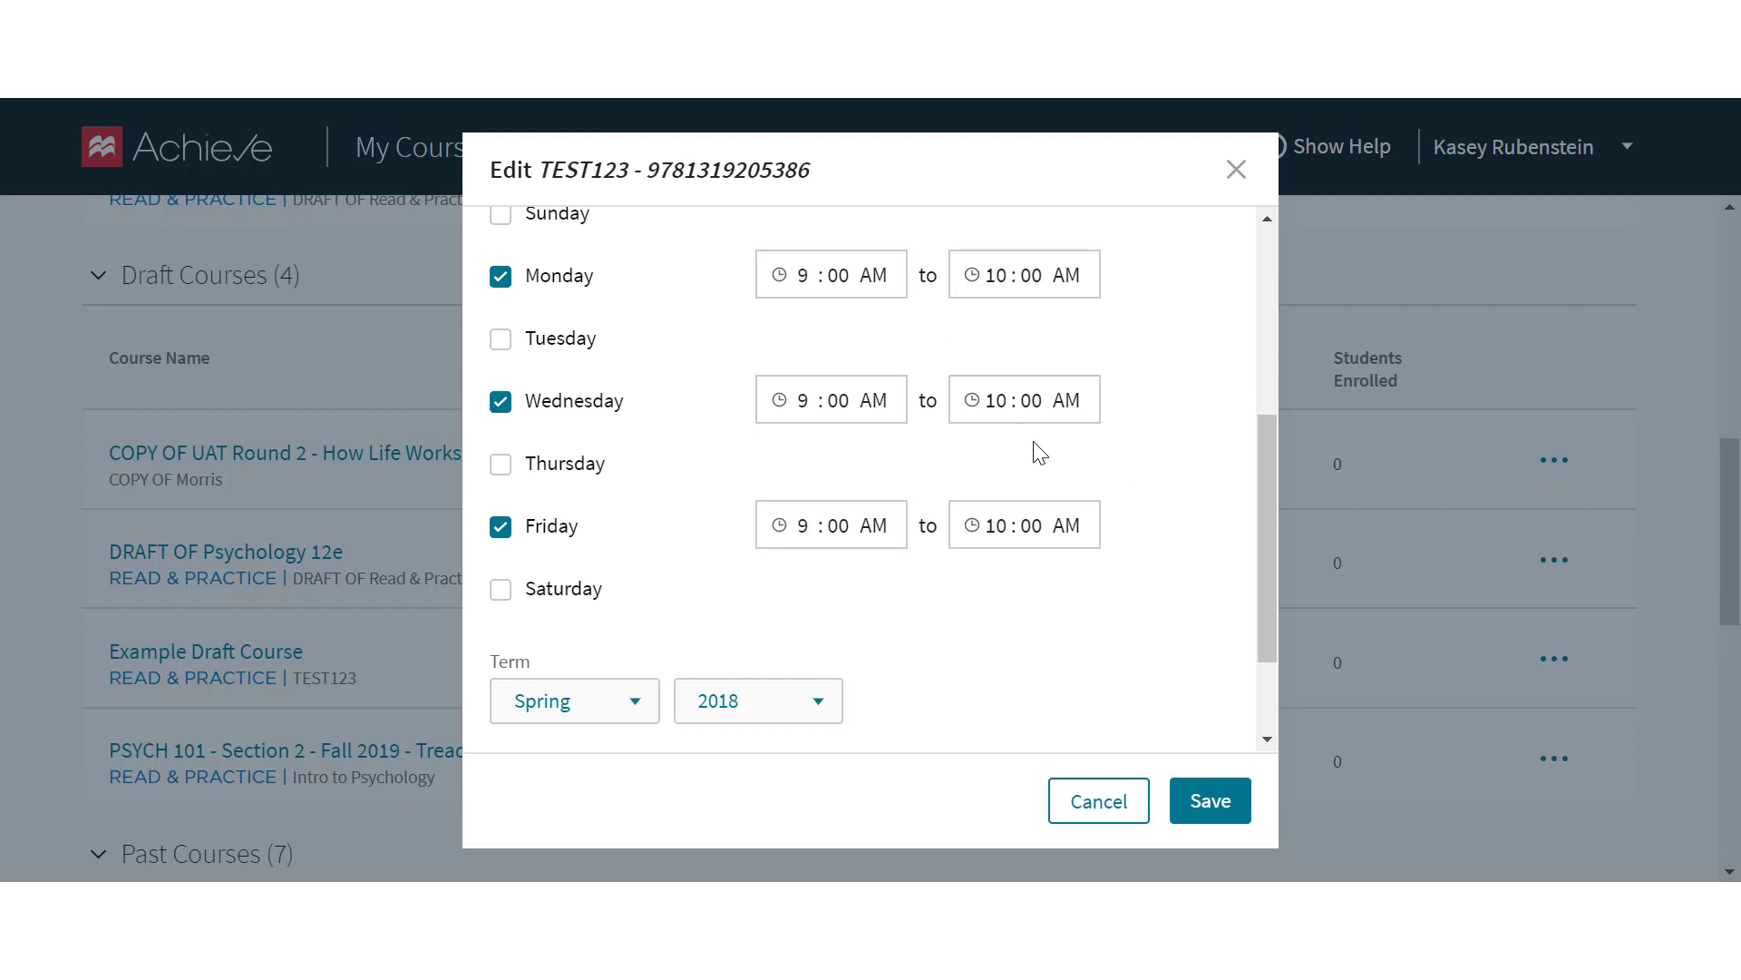
click(582, 700)
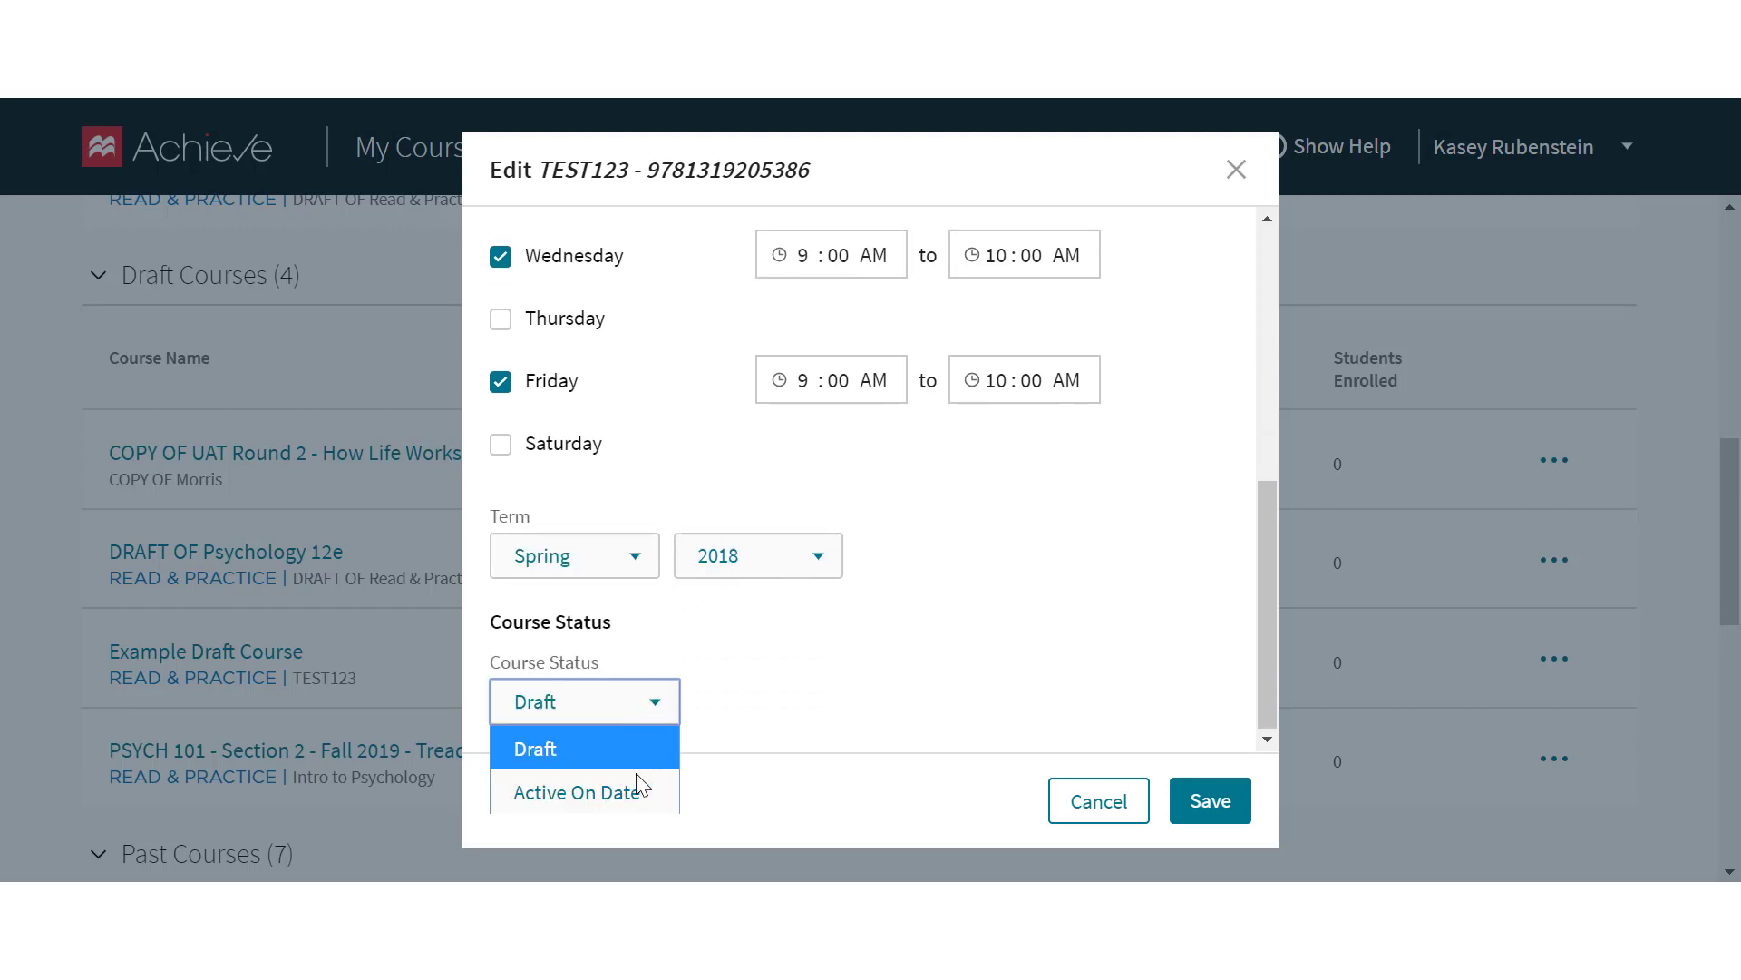
click(579, 793)
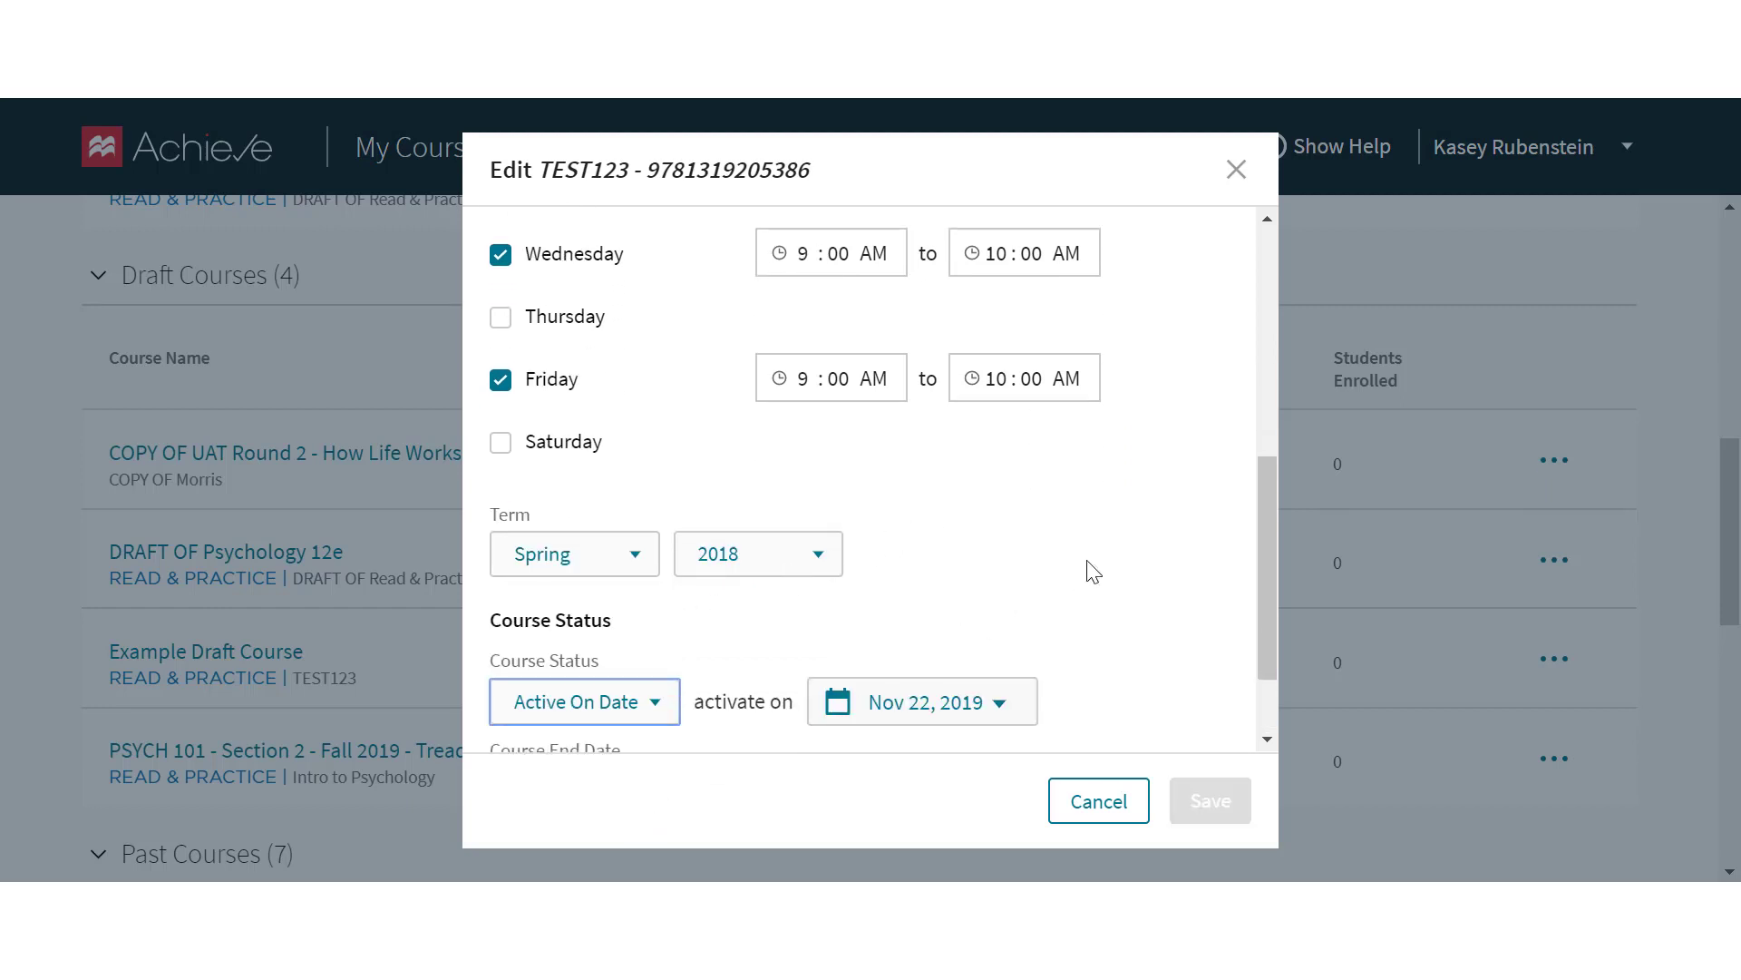
scroll(down, 3)
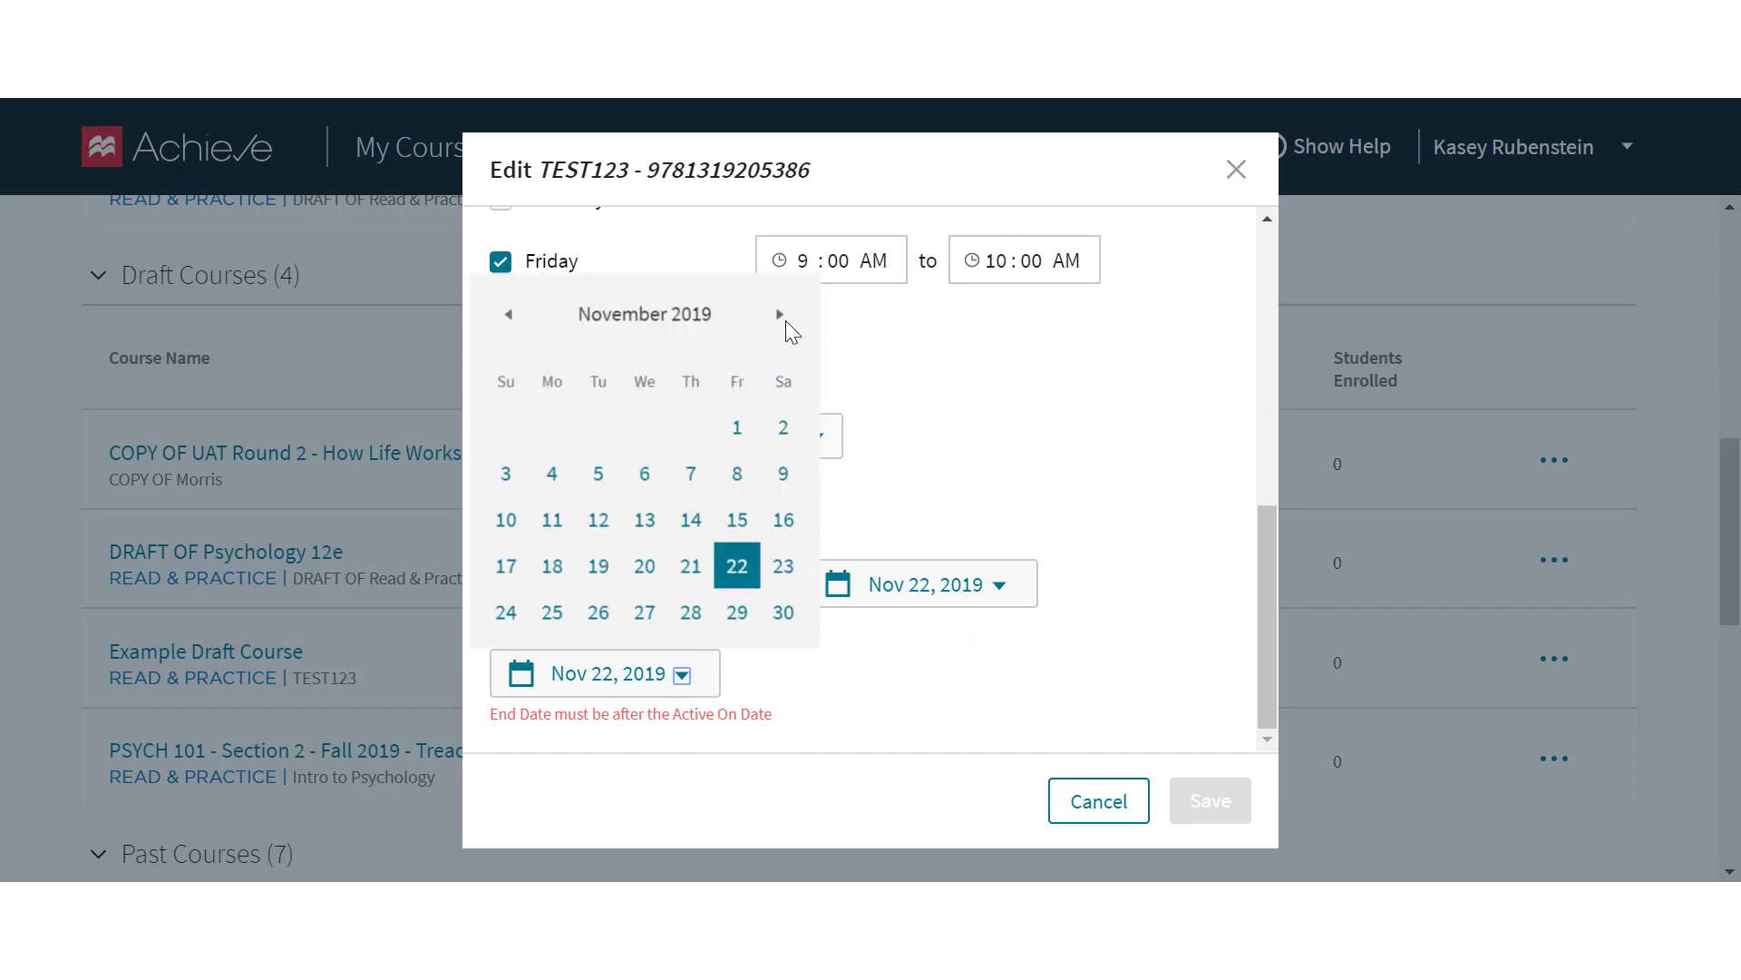
click(780, 314)
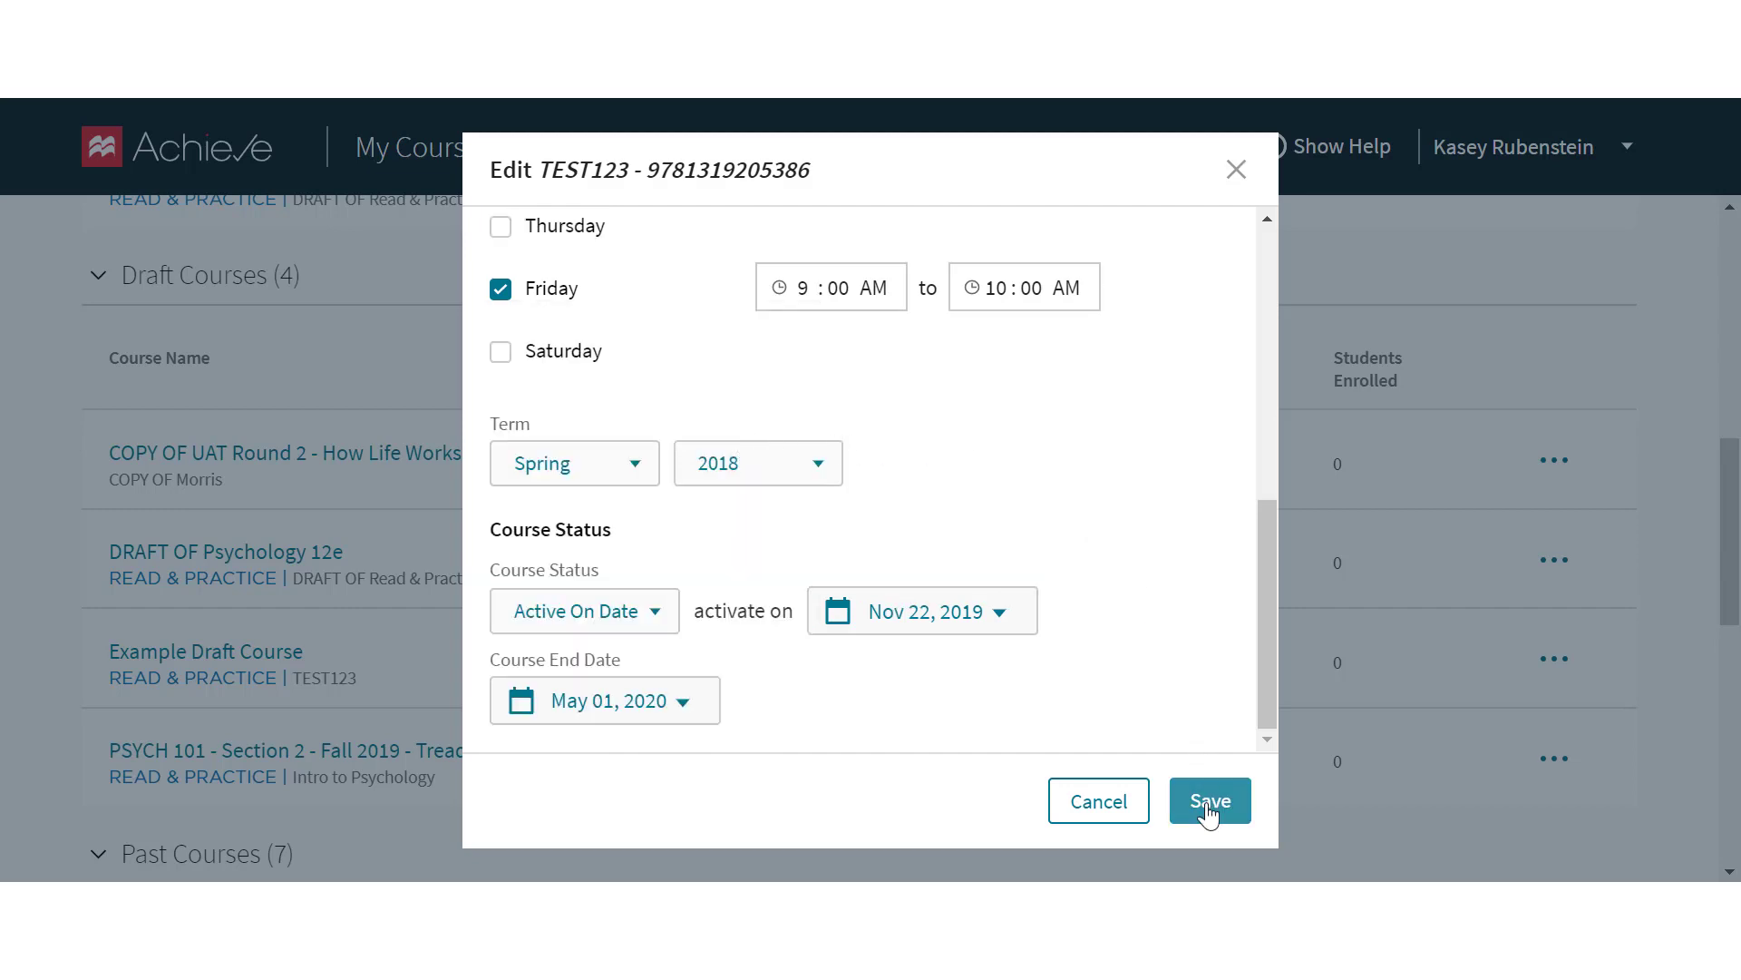
click(1208, 800)
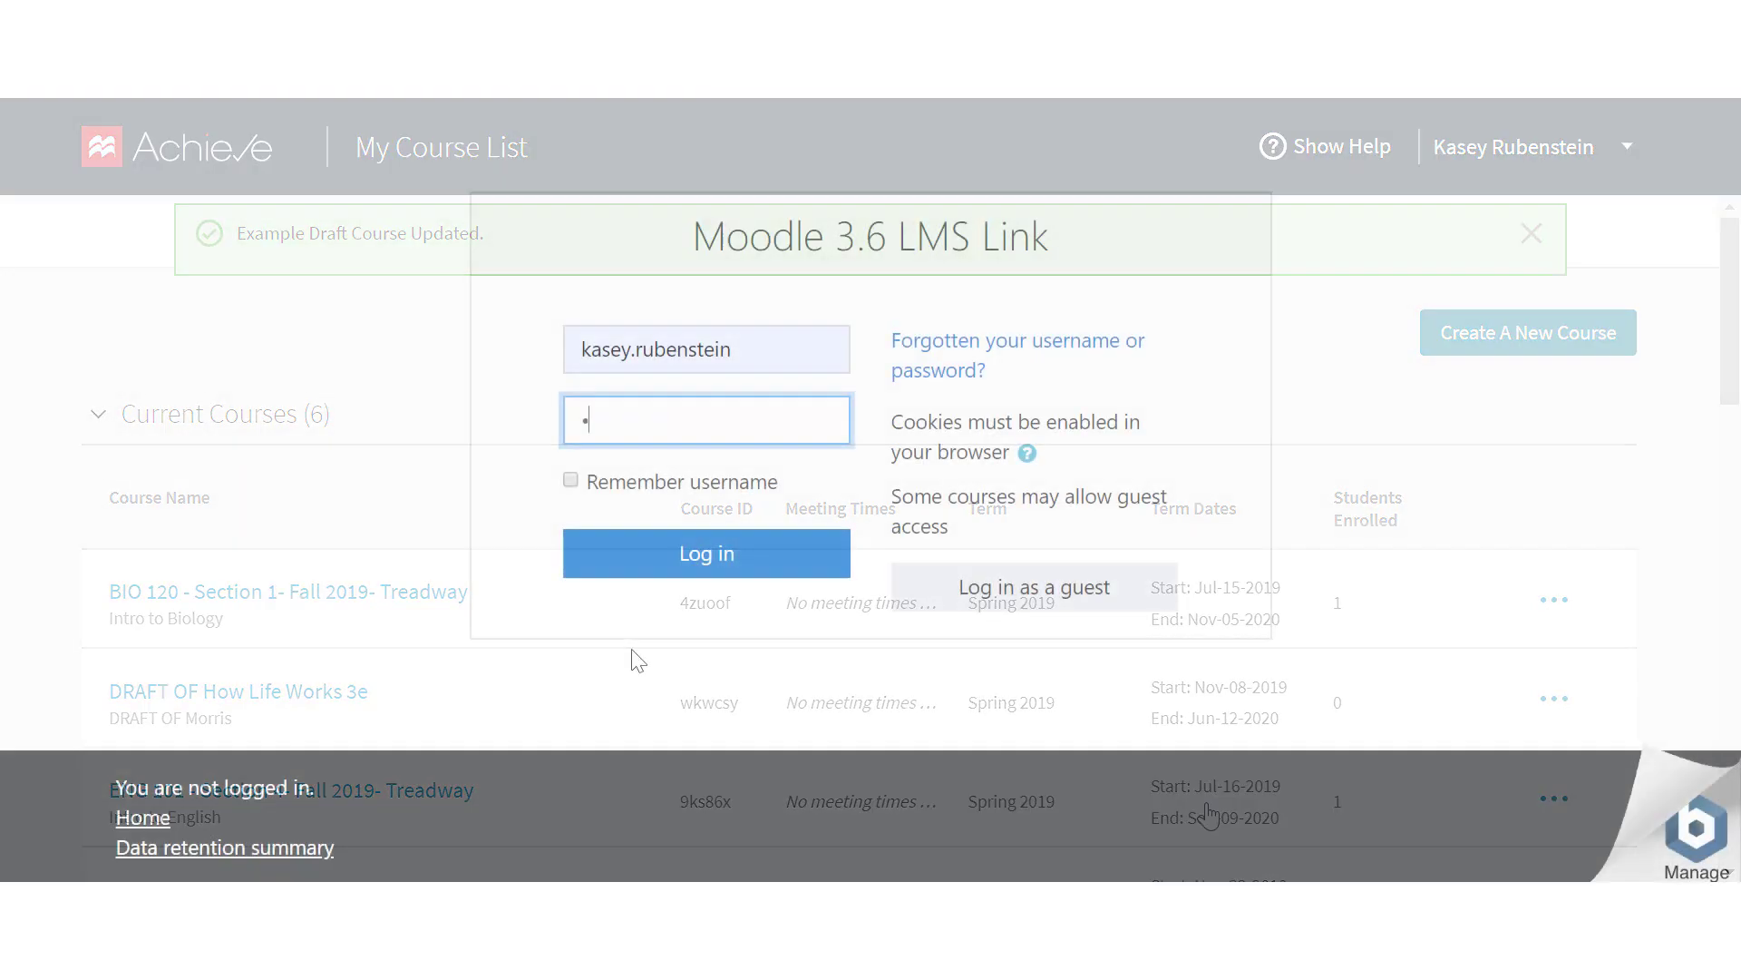
Log in to Moodle with the account password.
text(password)
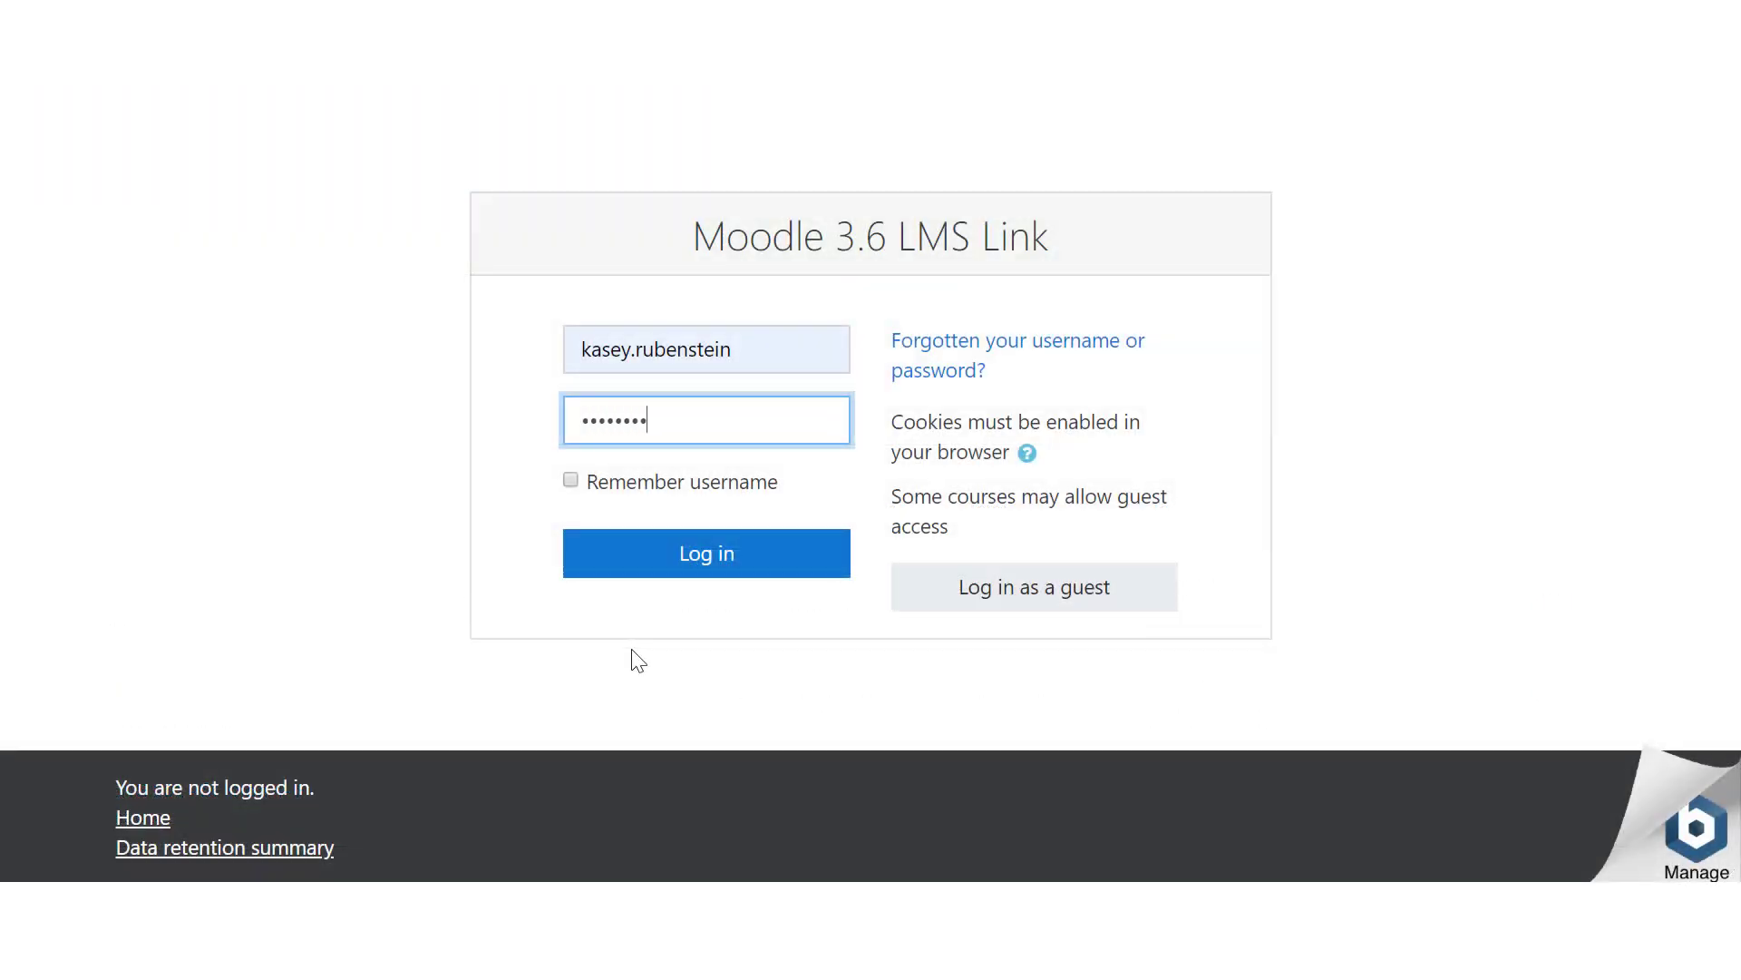
text(••)
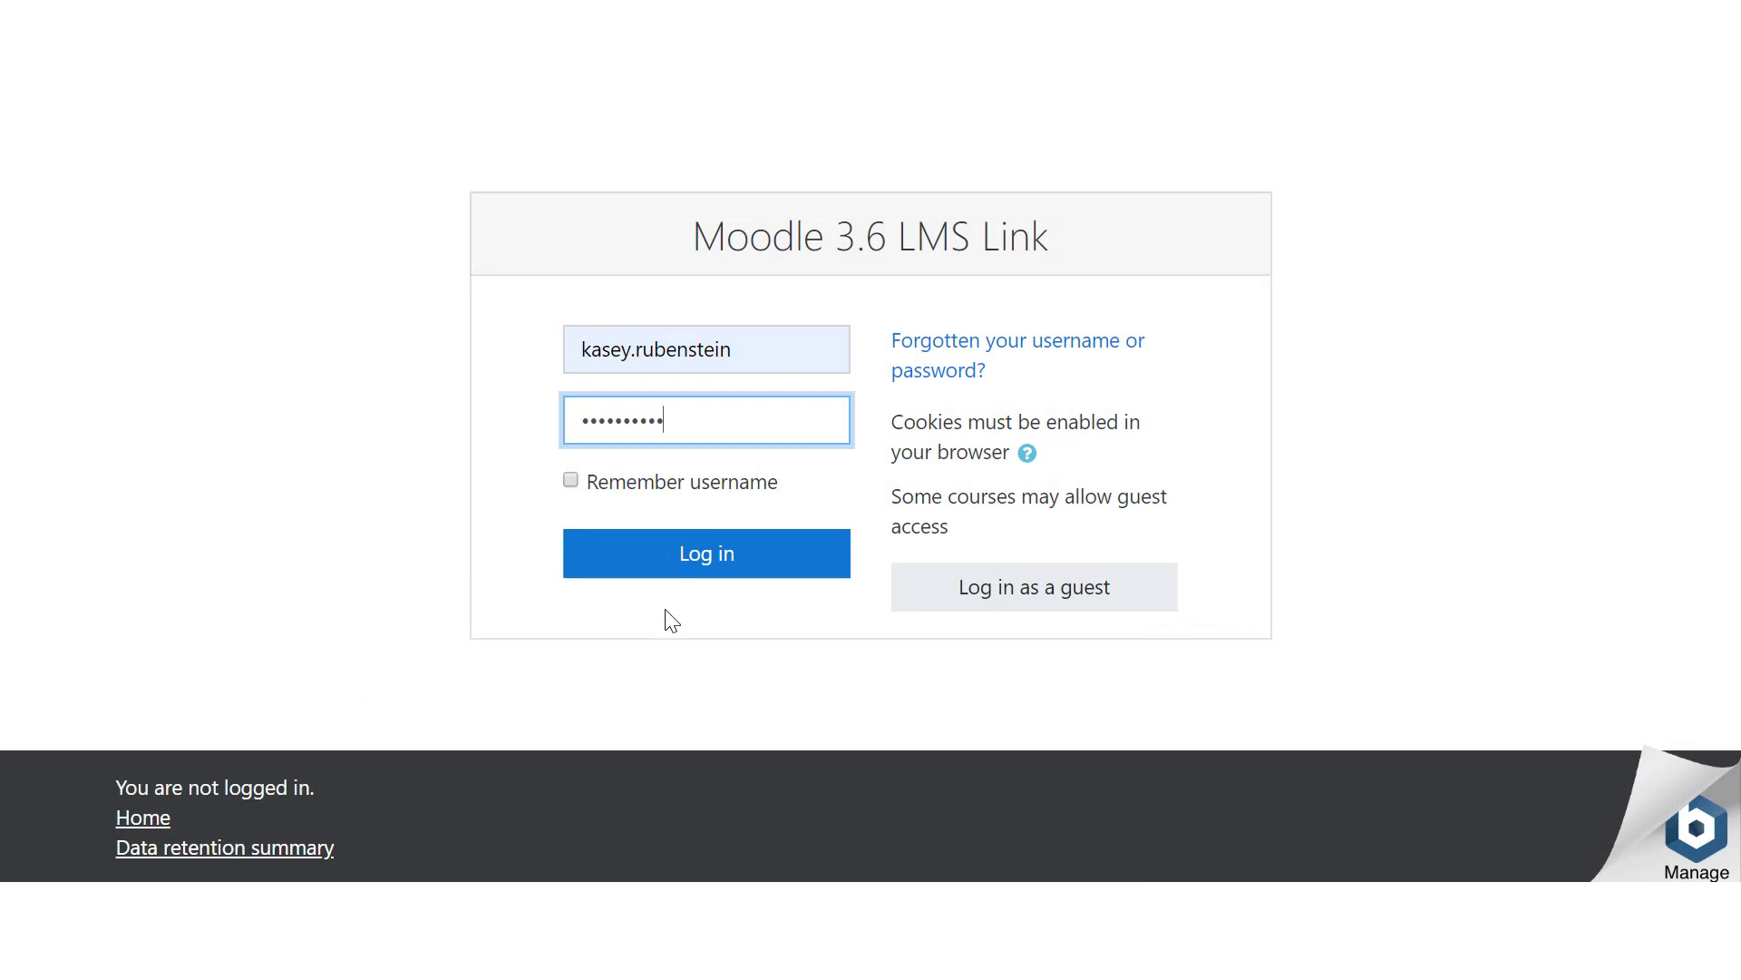
click(705, 552)
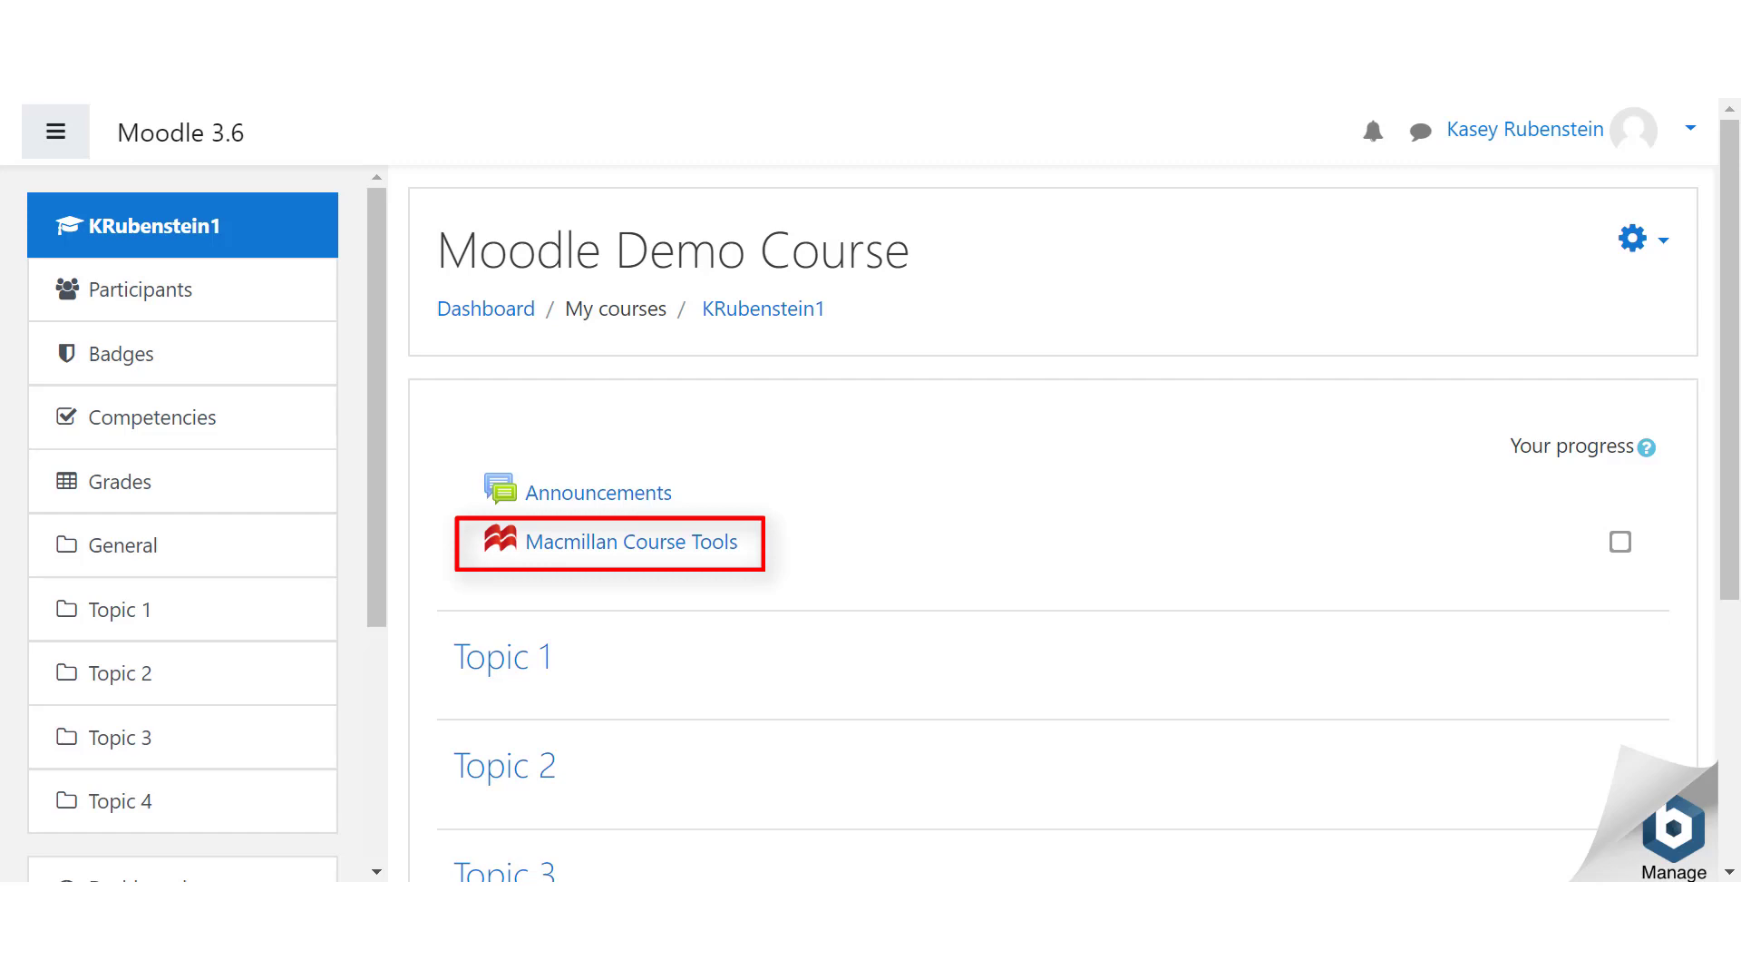
mouse_move(722, 561)
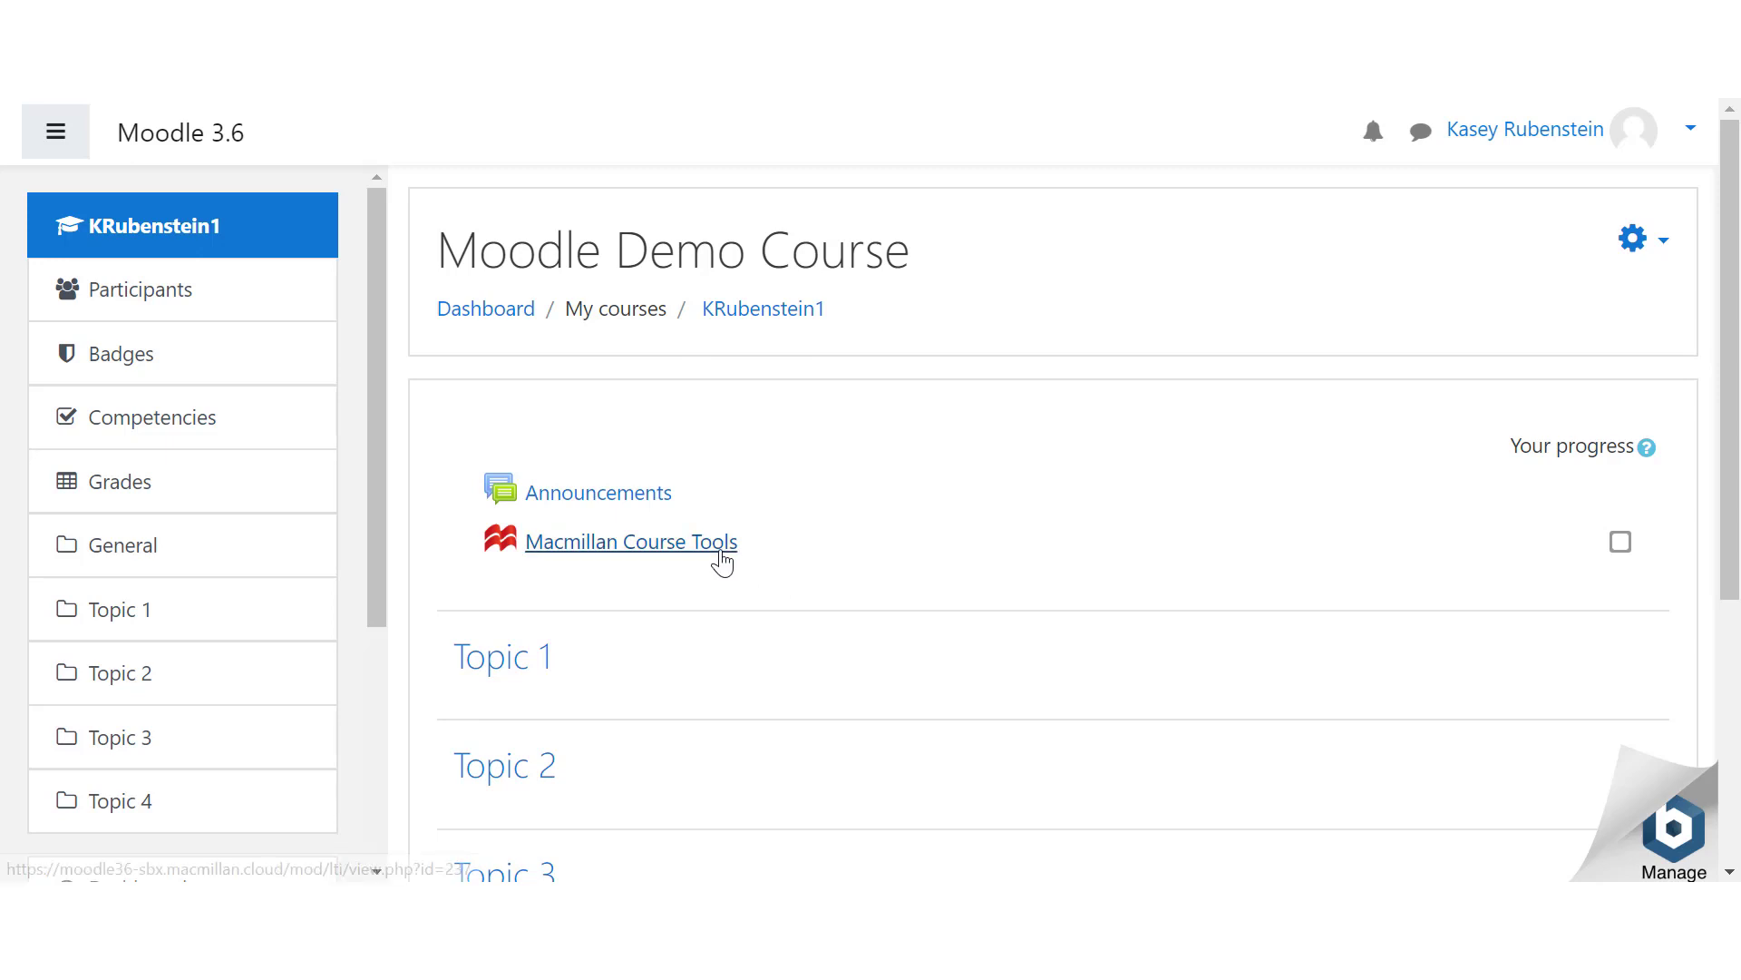
From Macmillan Course Tools, start Connect with Achieve for the course.
click(630, 540)
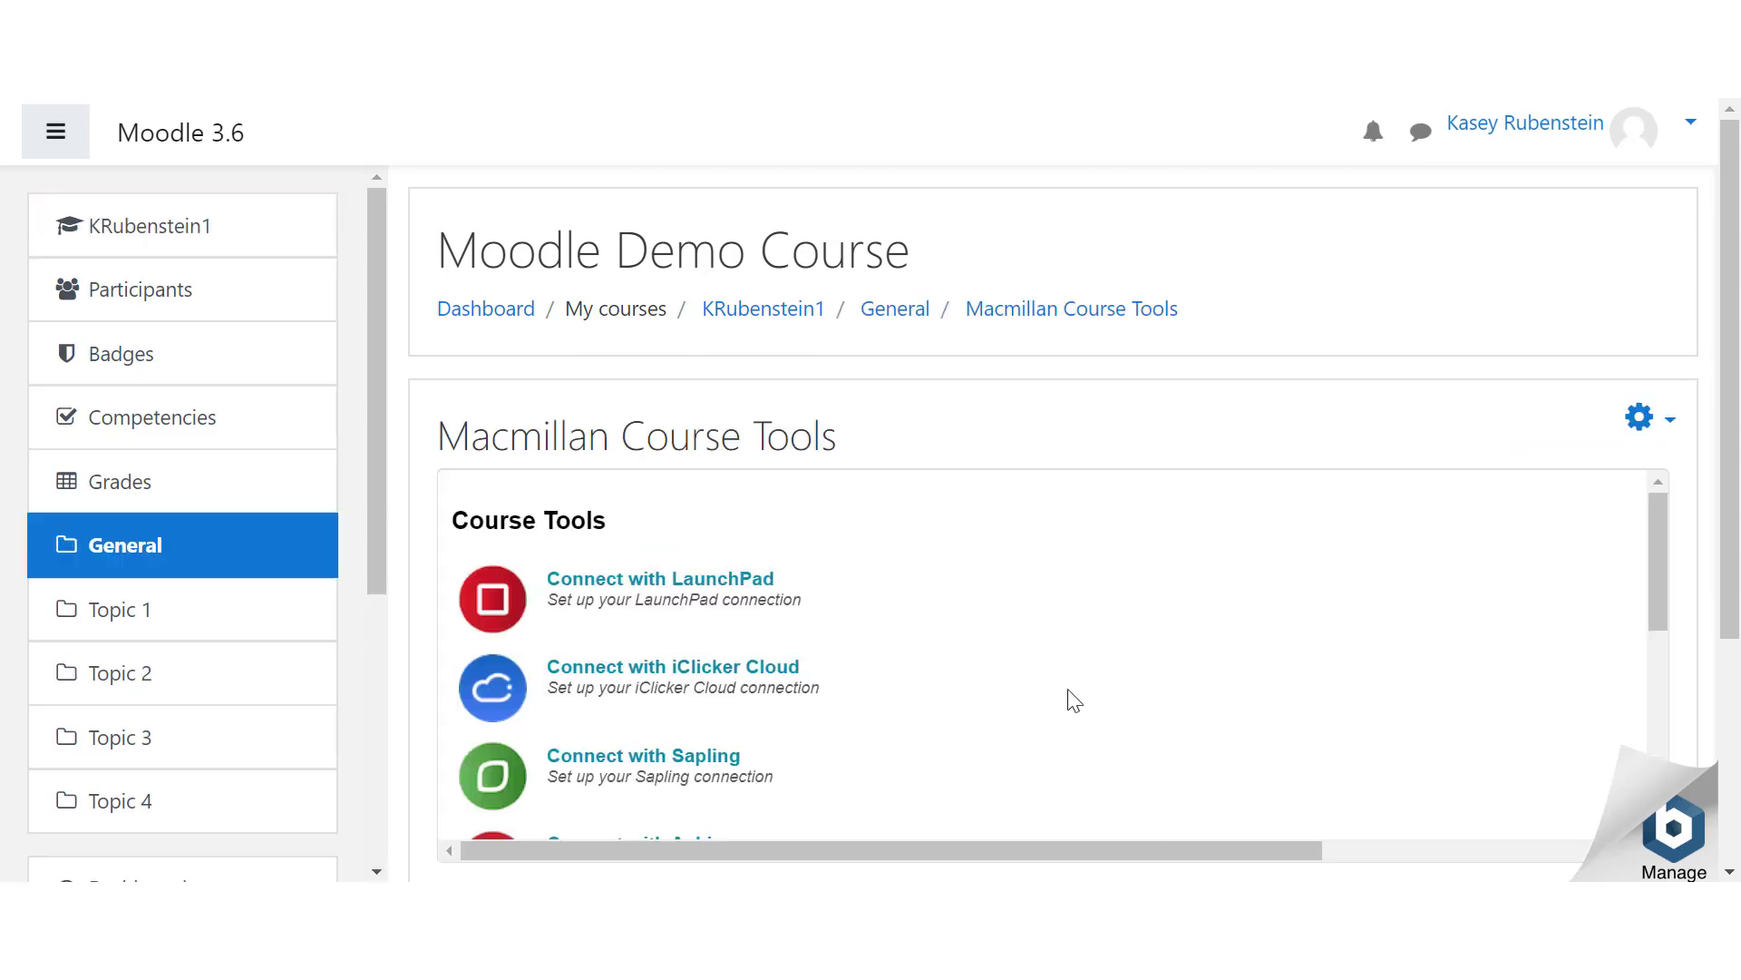
click(644, 707)
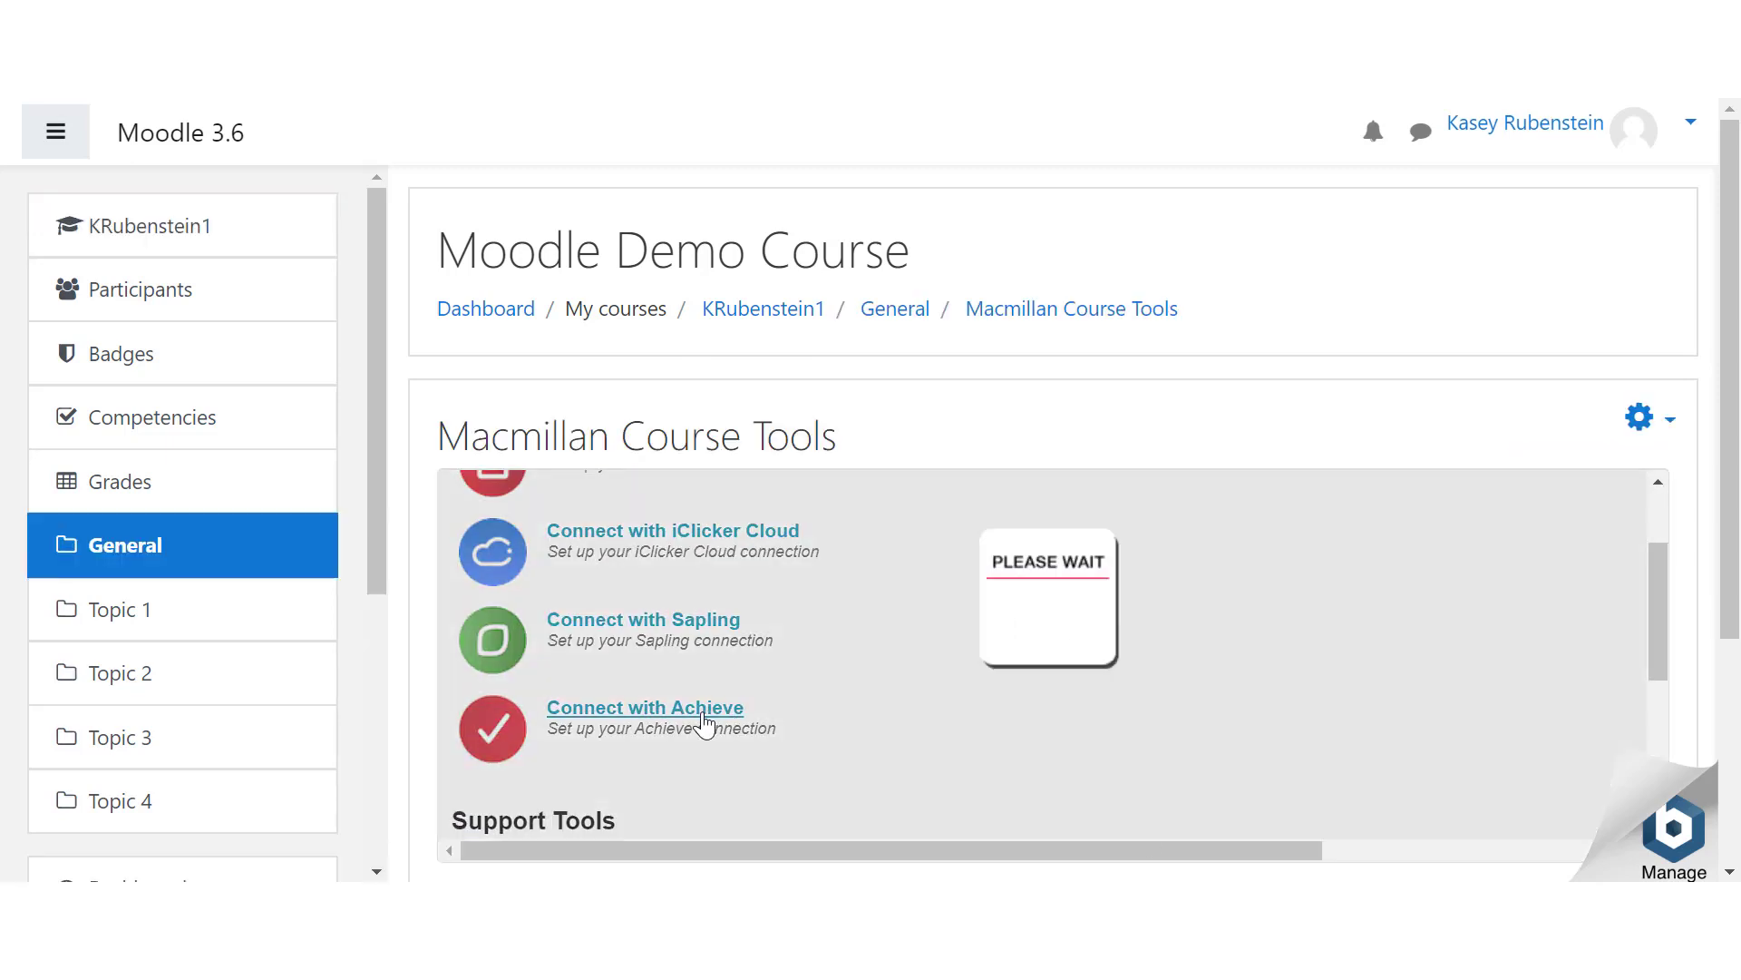
click(644, 707)
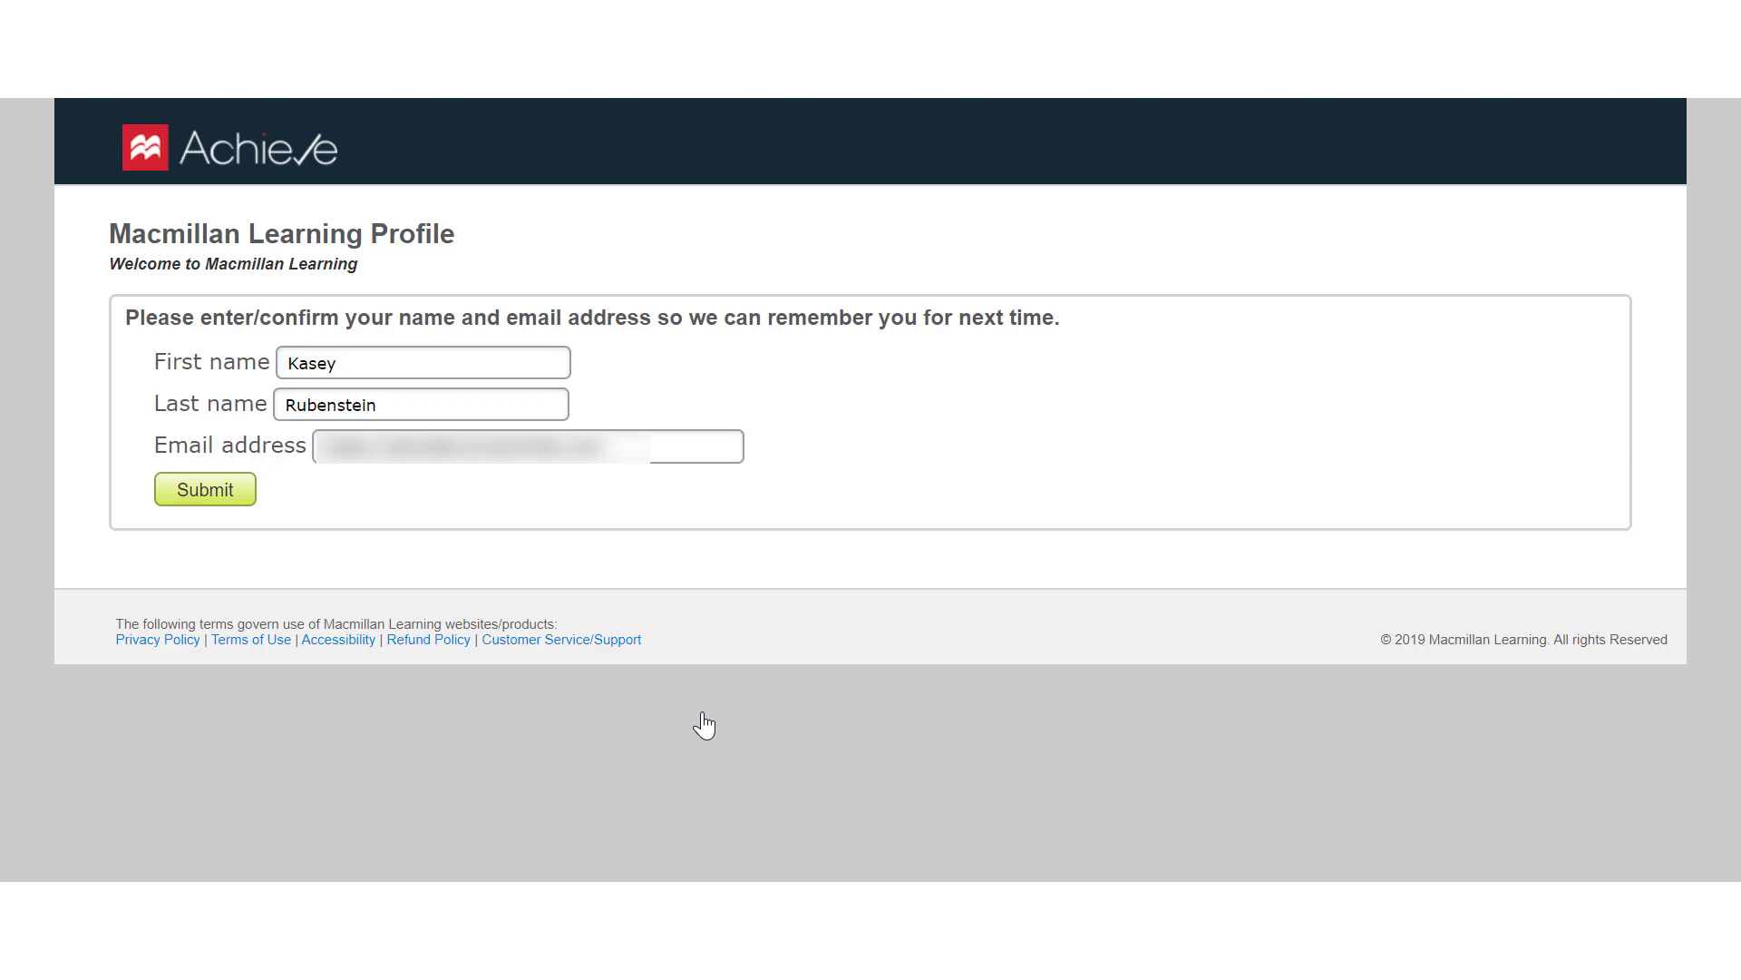
Submit the Macmillan Learning Profile and continue after successful sign-in.
click(205, 488)
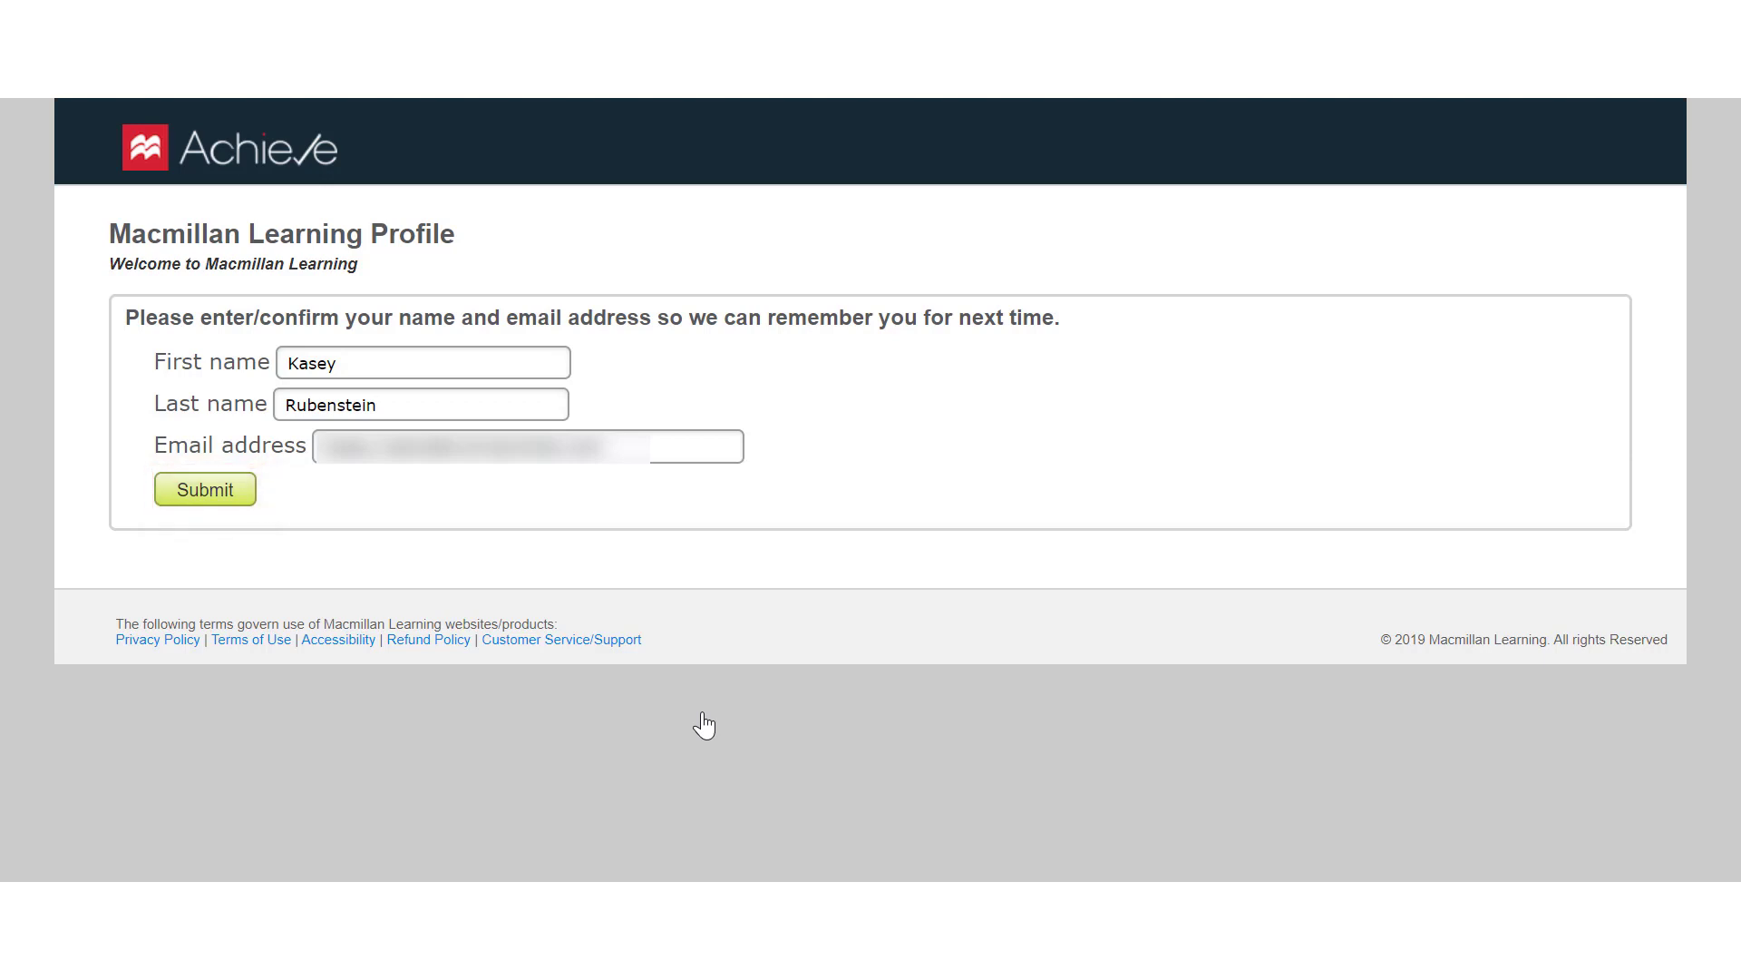
click(205, 488)
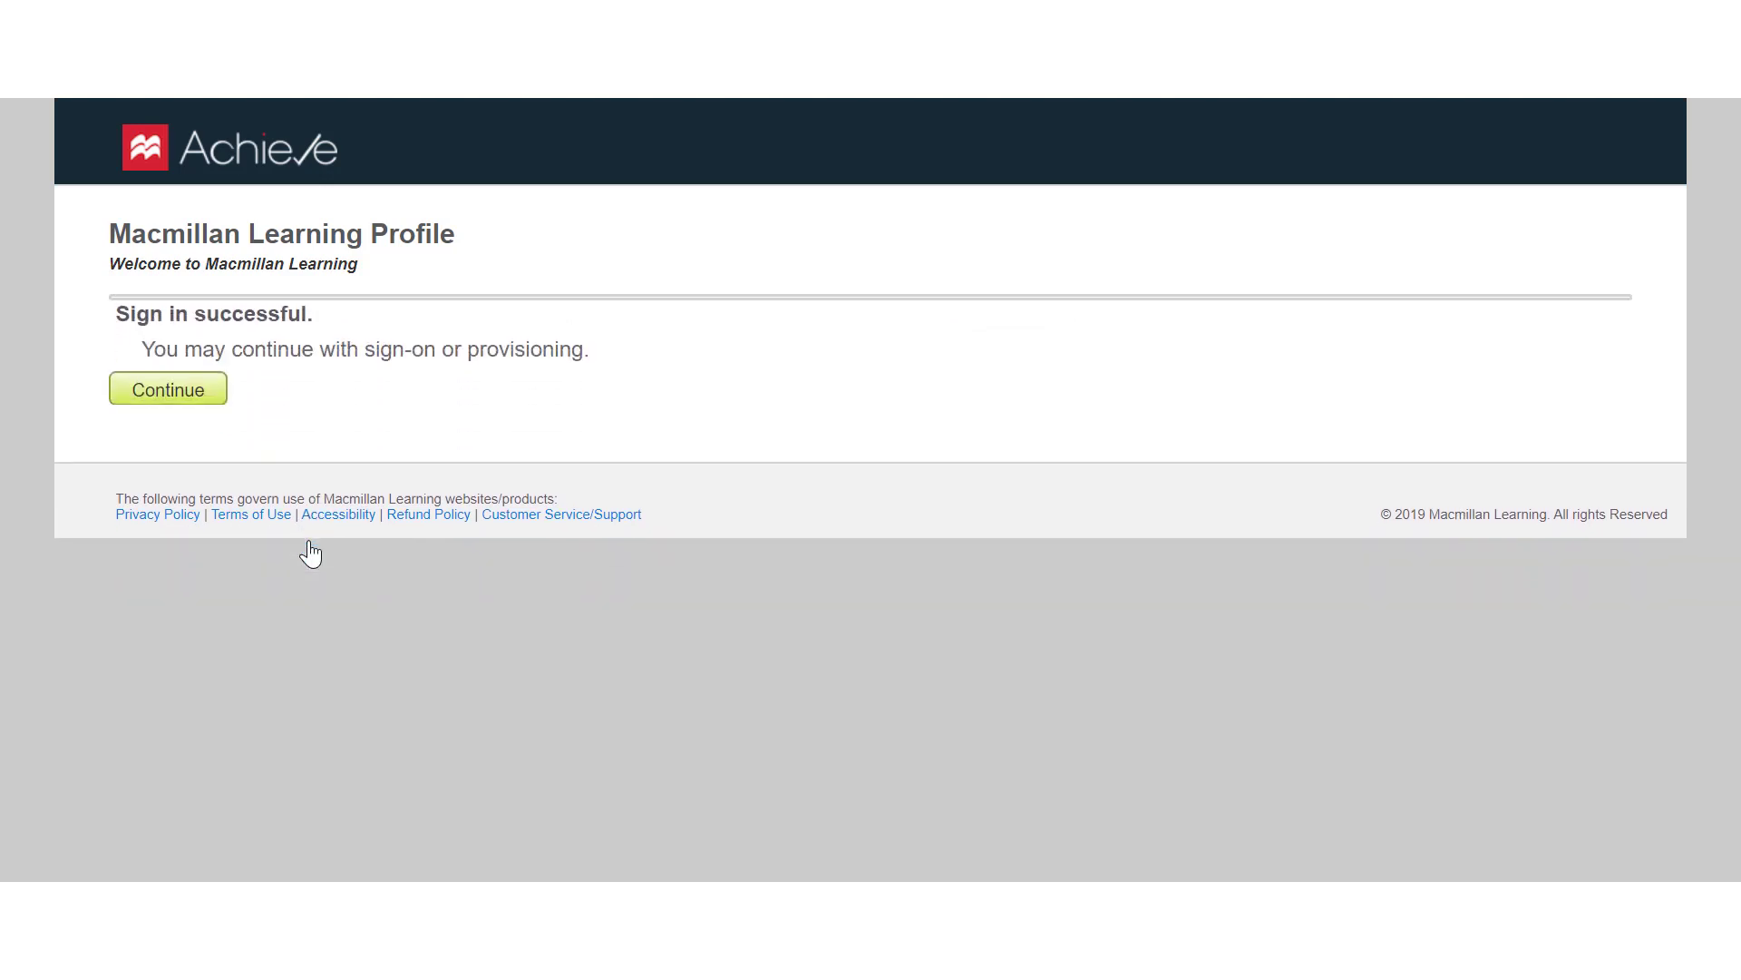
click(167, 388)
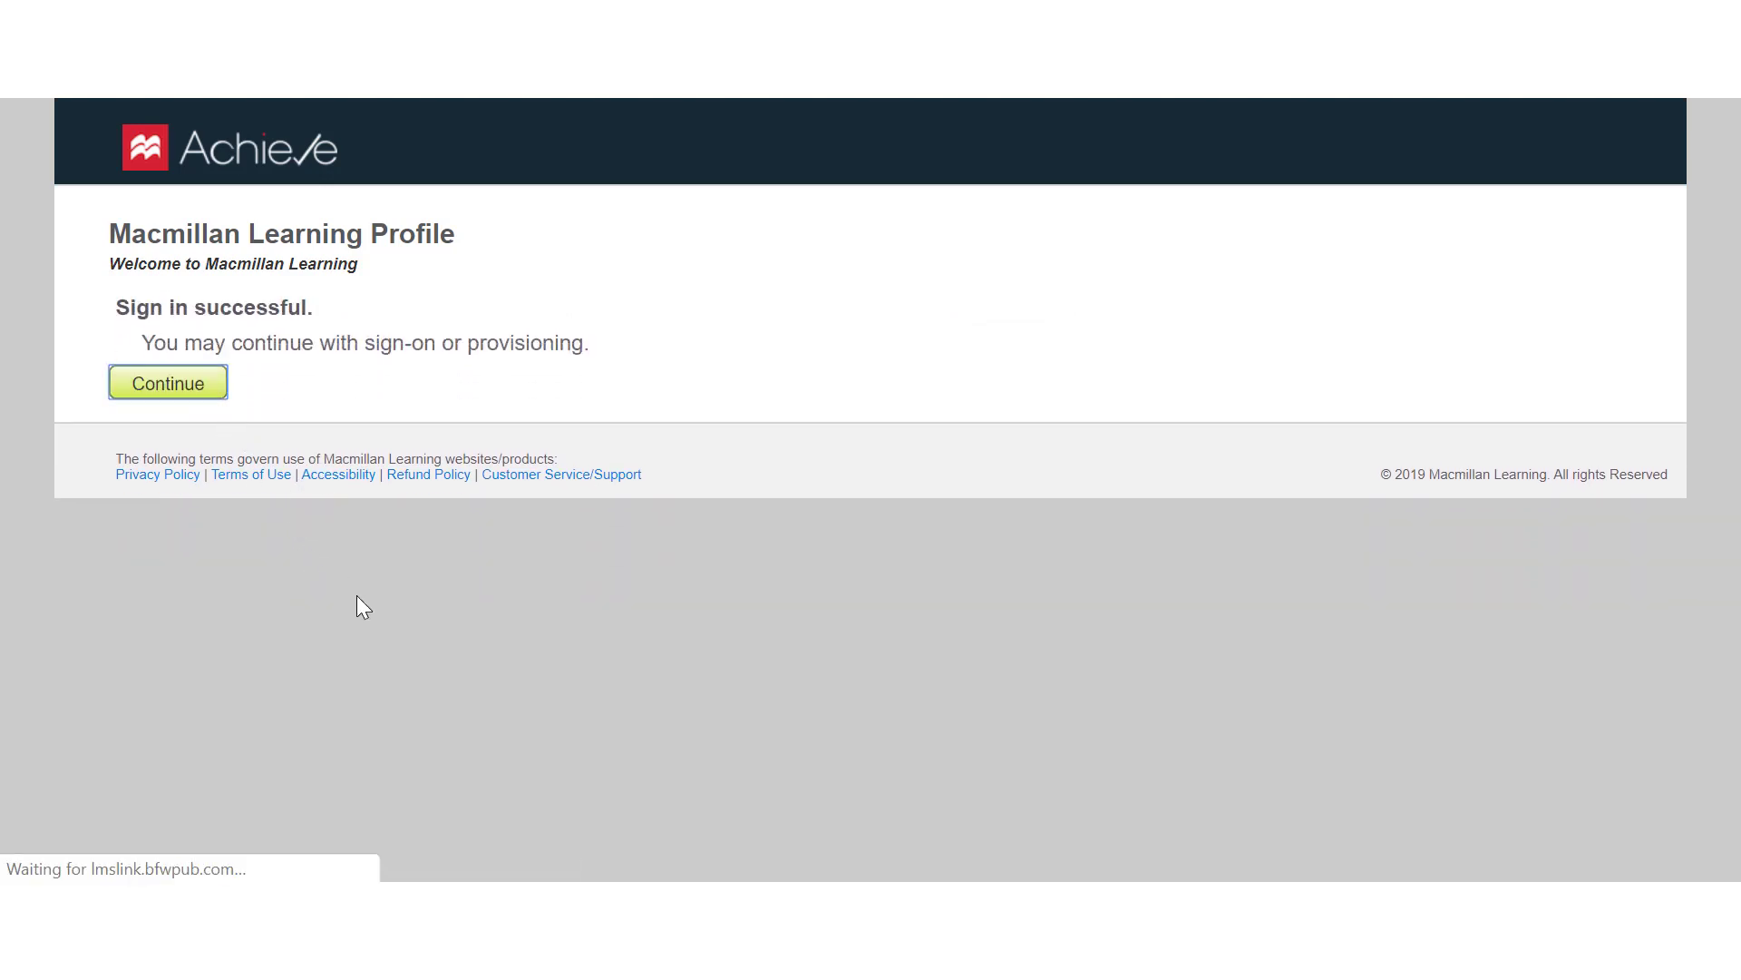
click(167, 383)
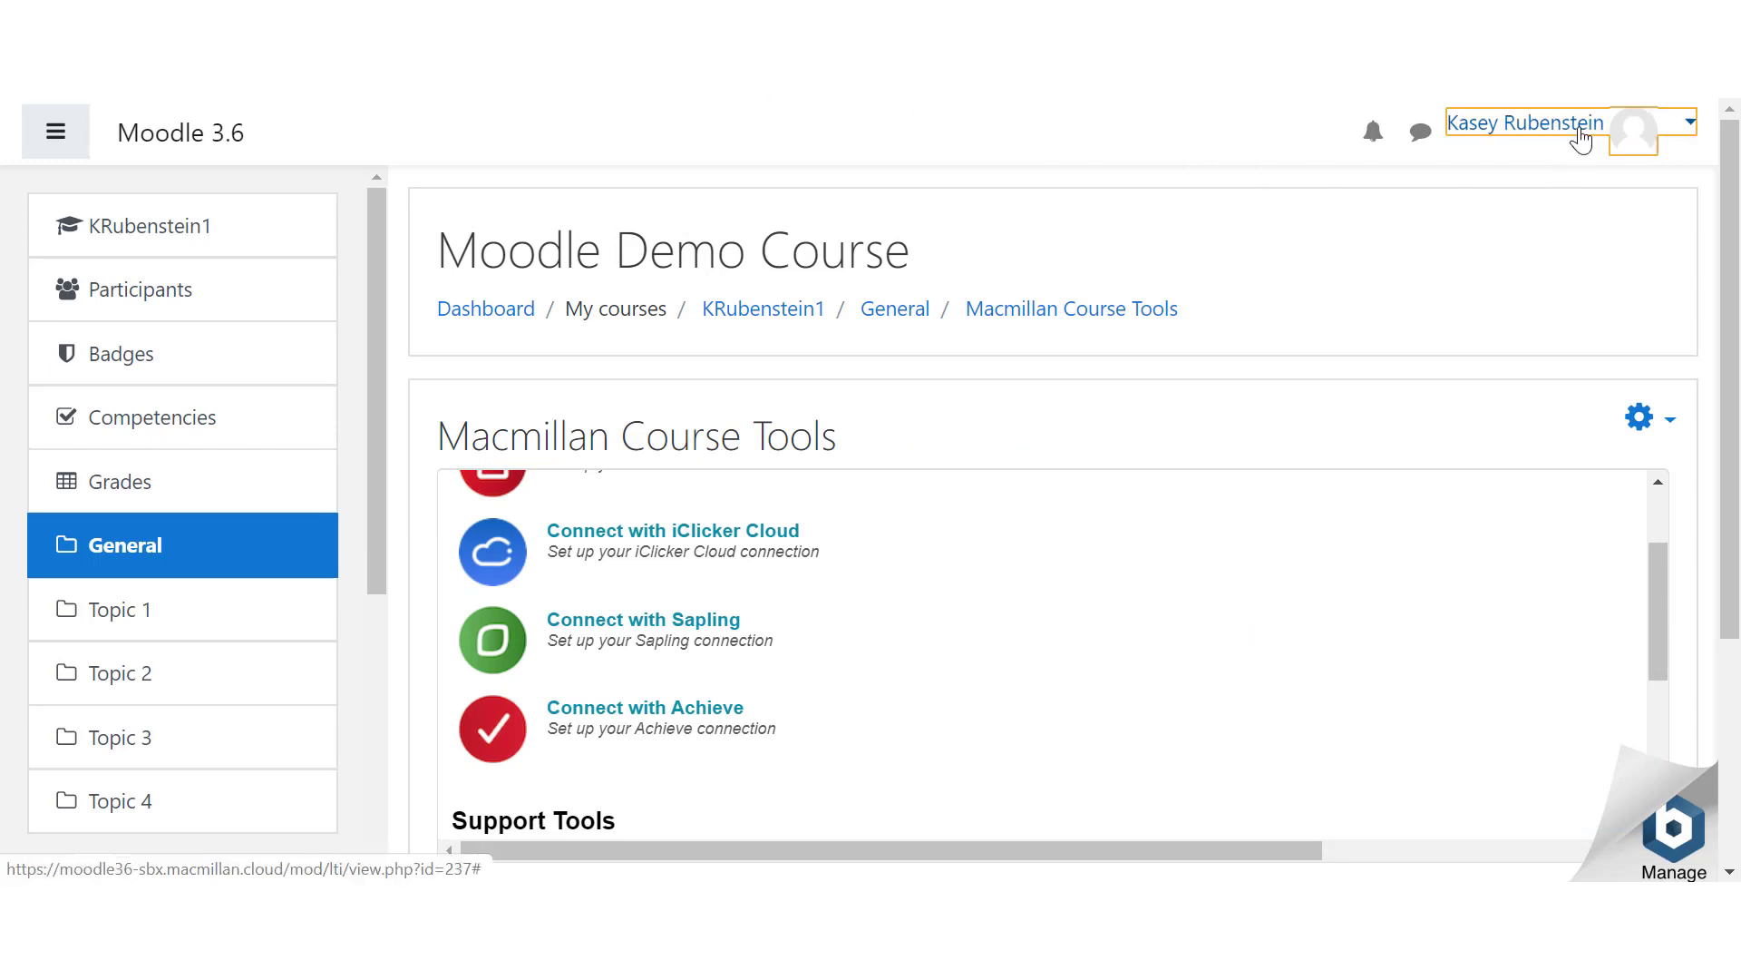
Select the Macmillan Learning service key on the Preferences > Security keys page for copying.
click(1526, 121)
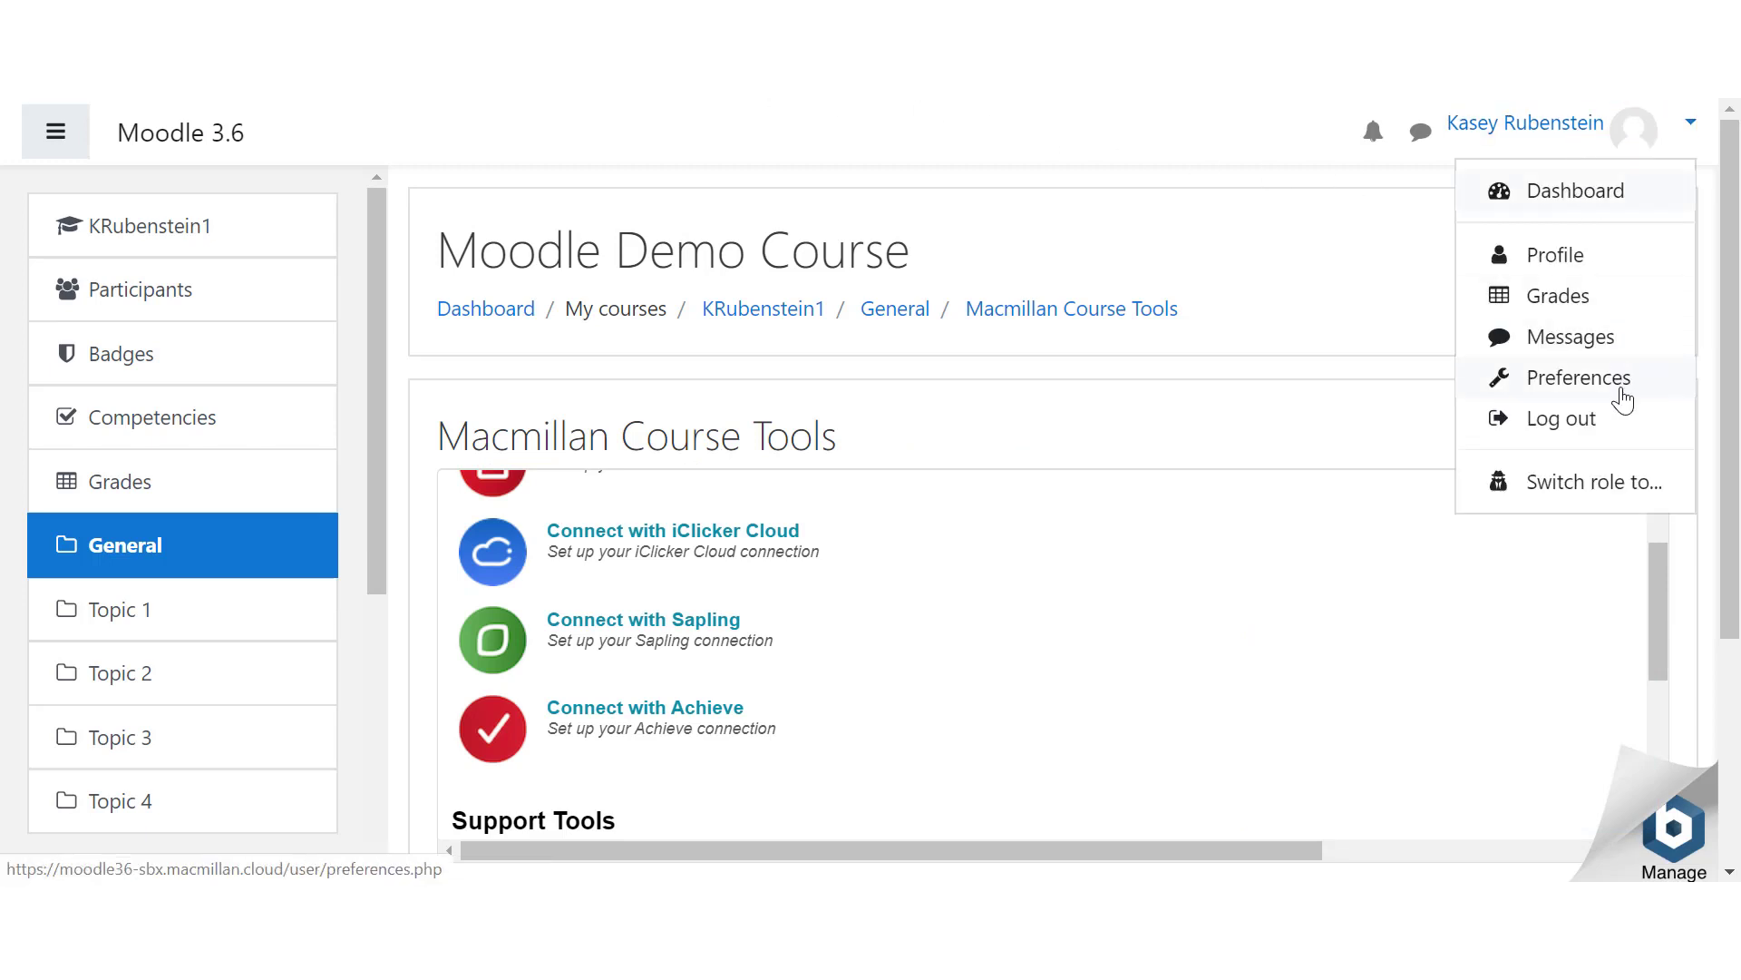
click(1576, 378)
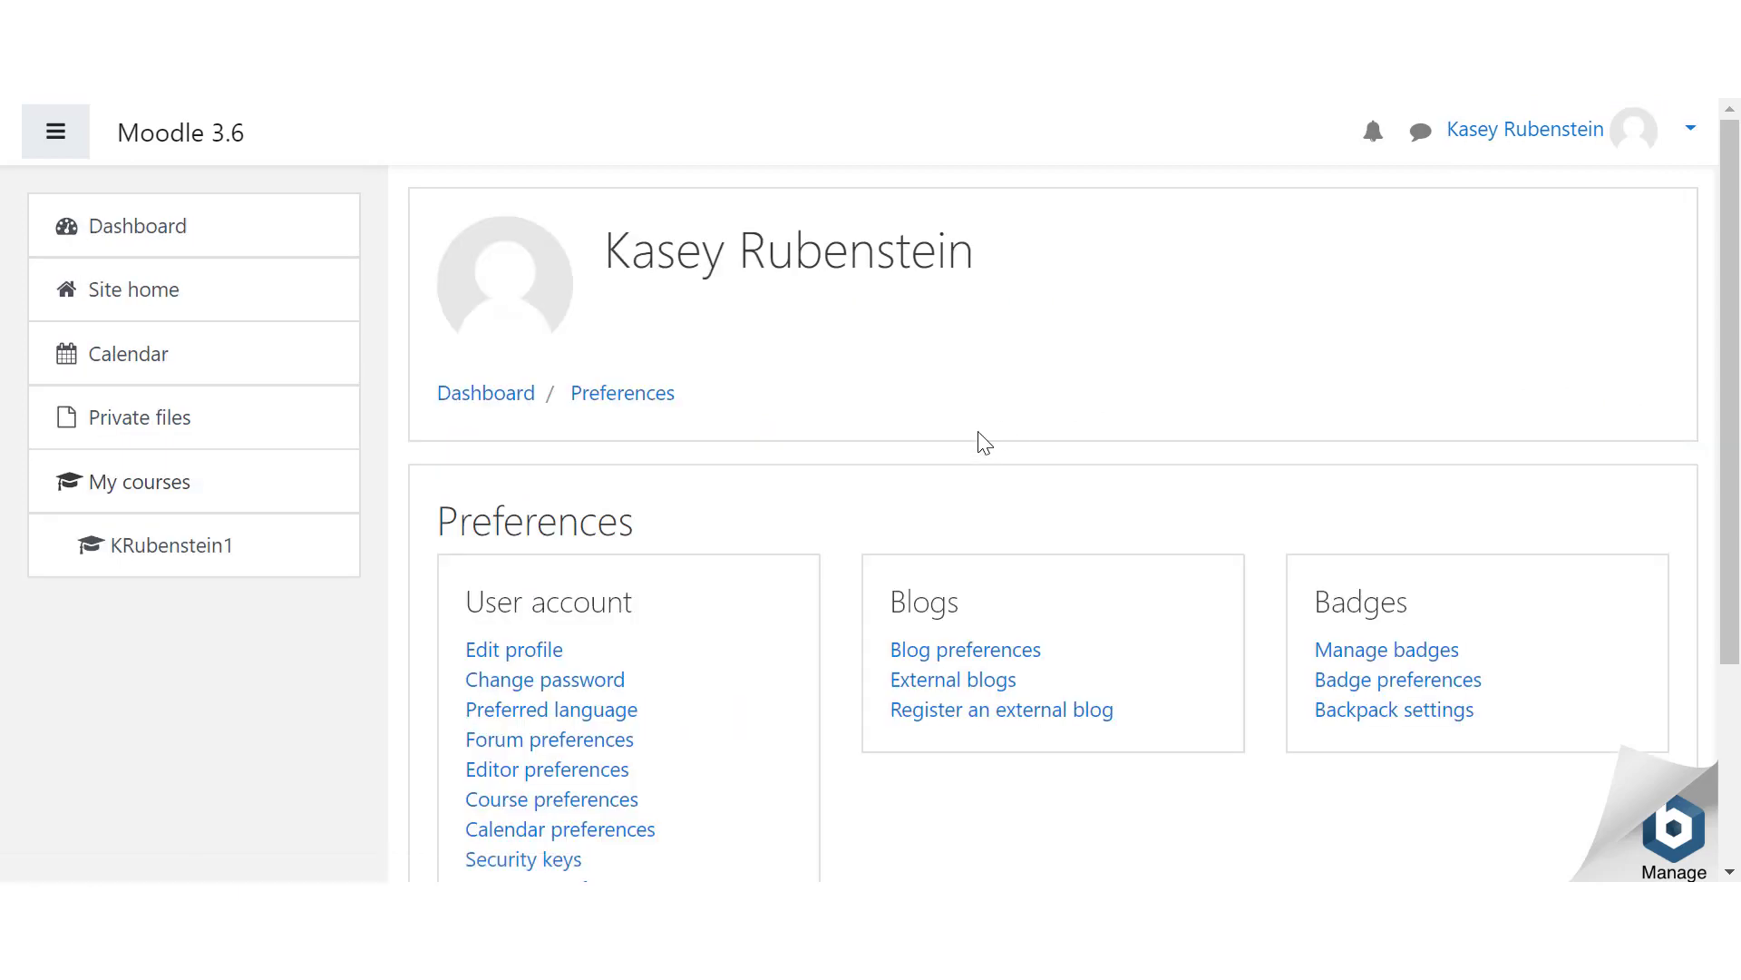
click(522, 858)
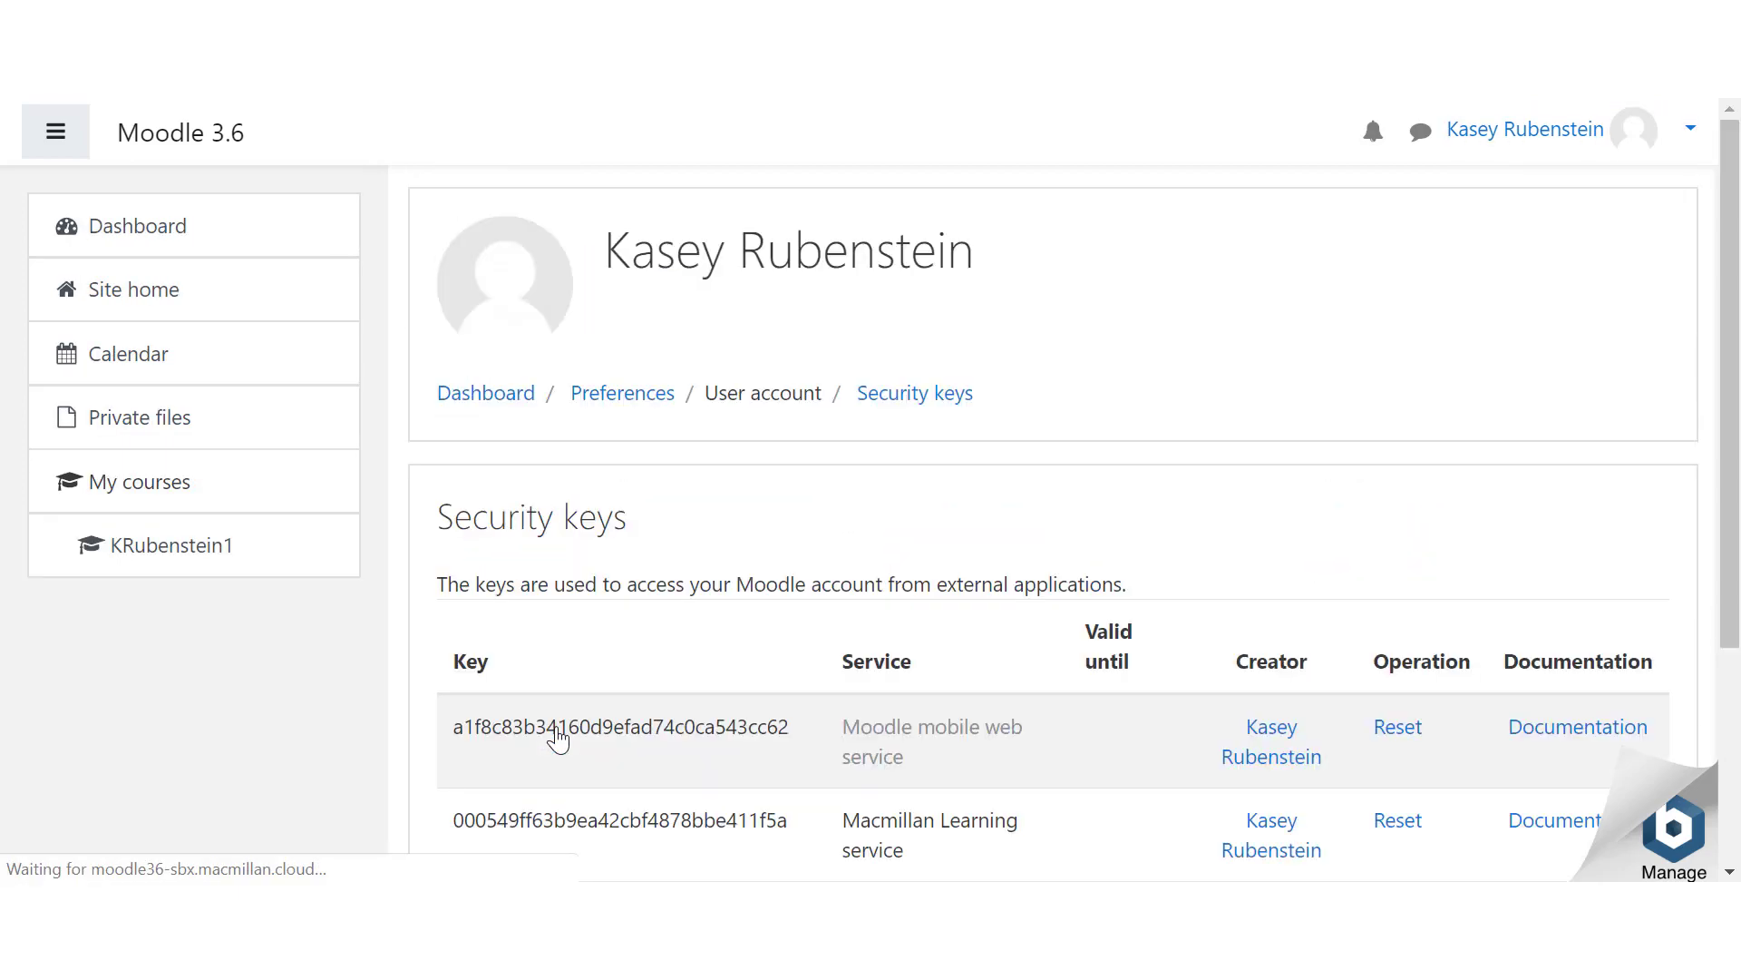
scroll(down, 3)
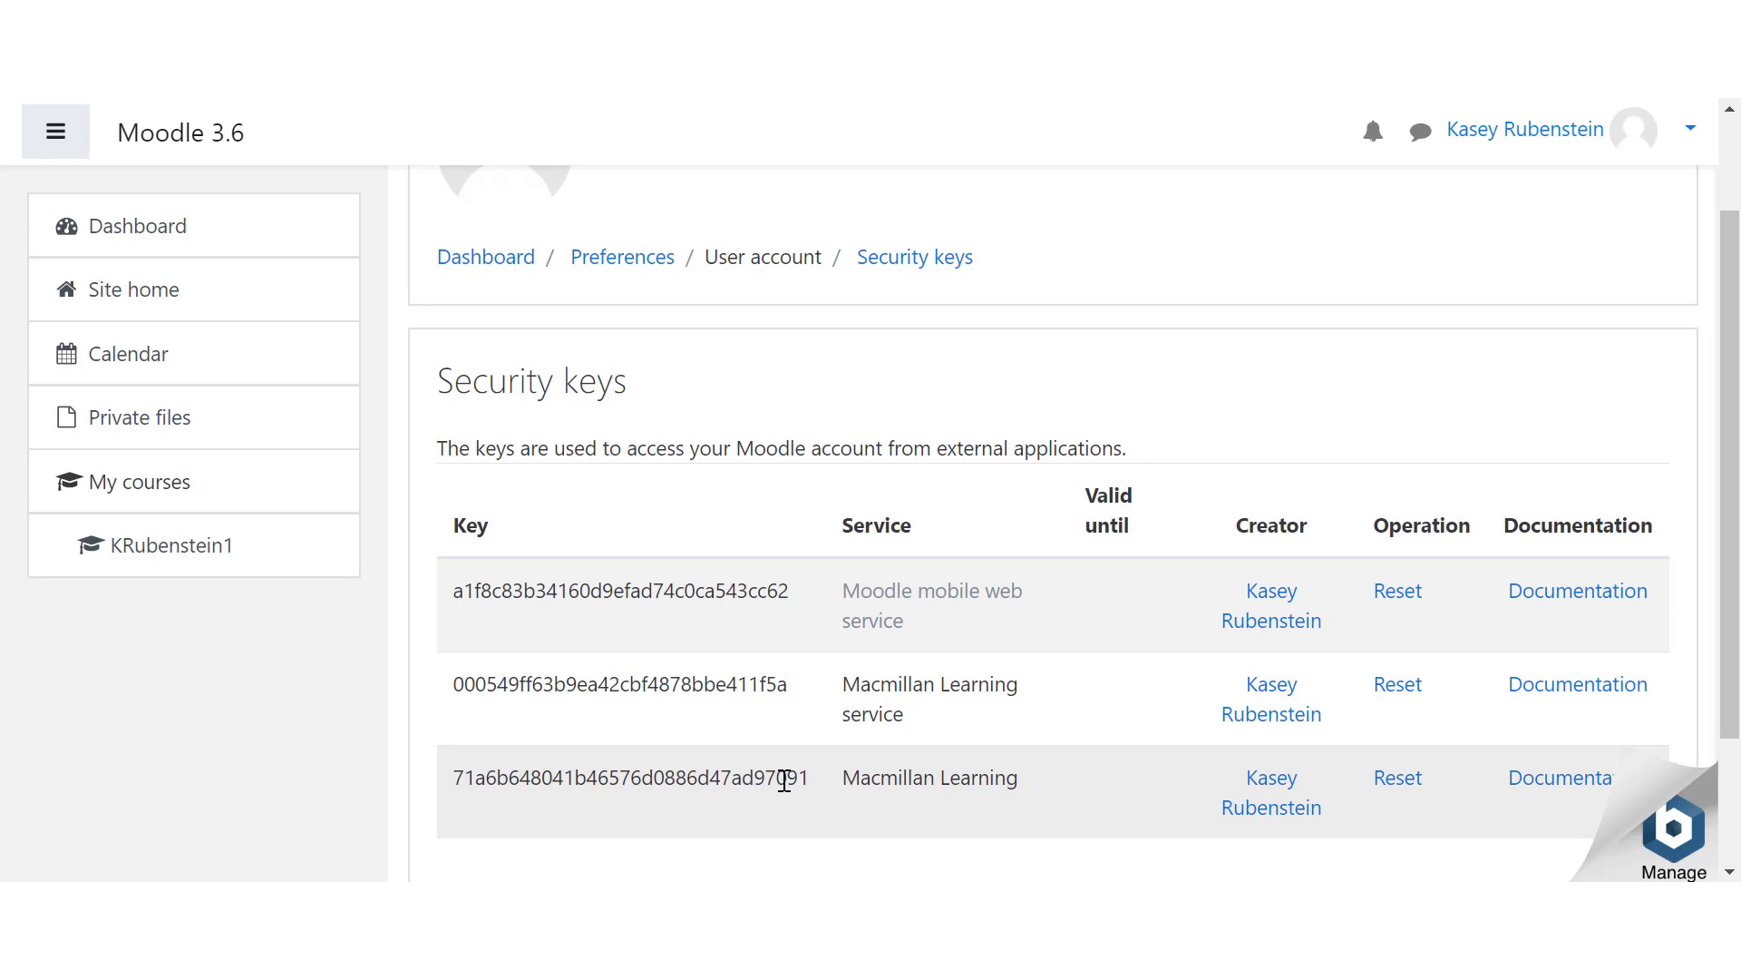
double_click(629, 776)
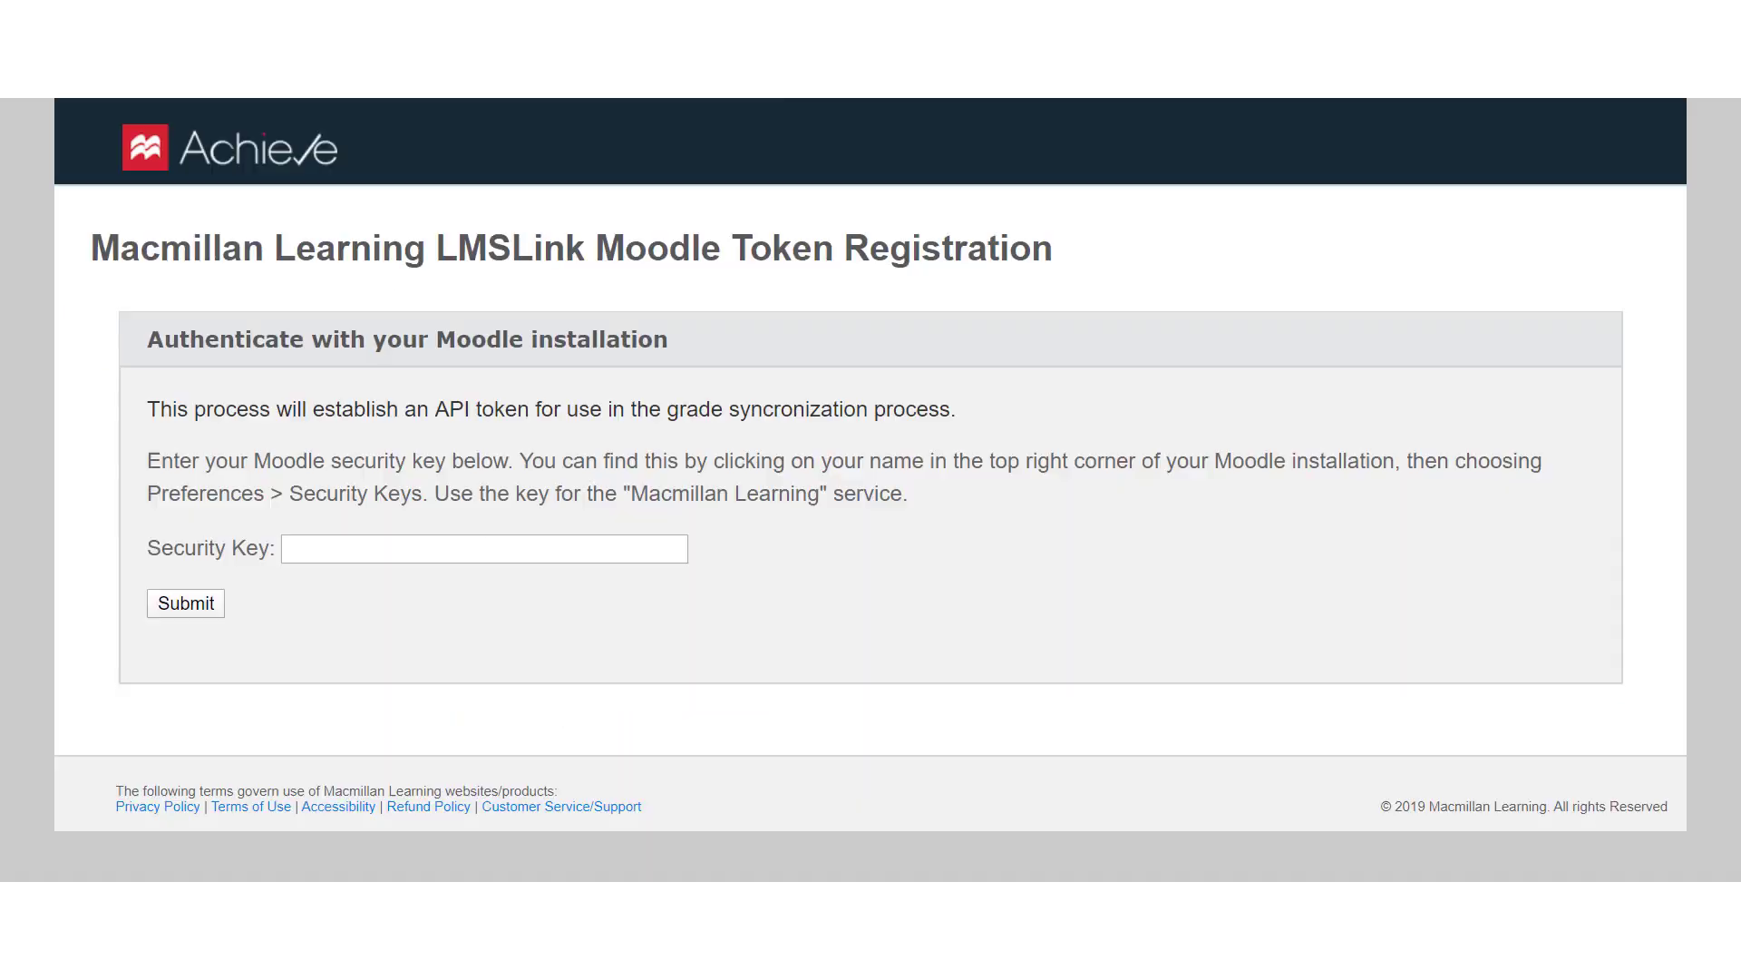
mouse_move(503, 210)
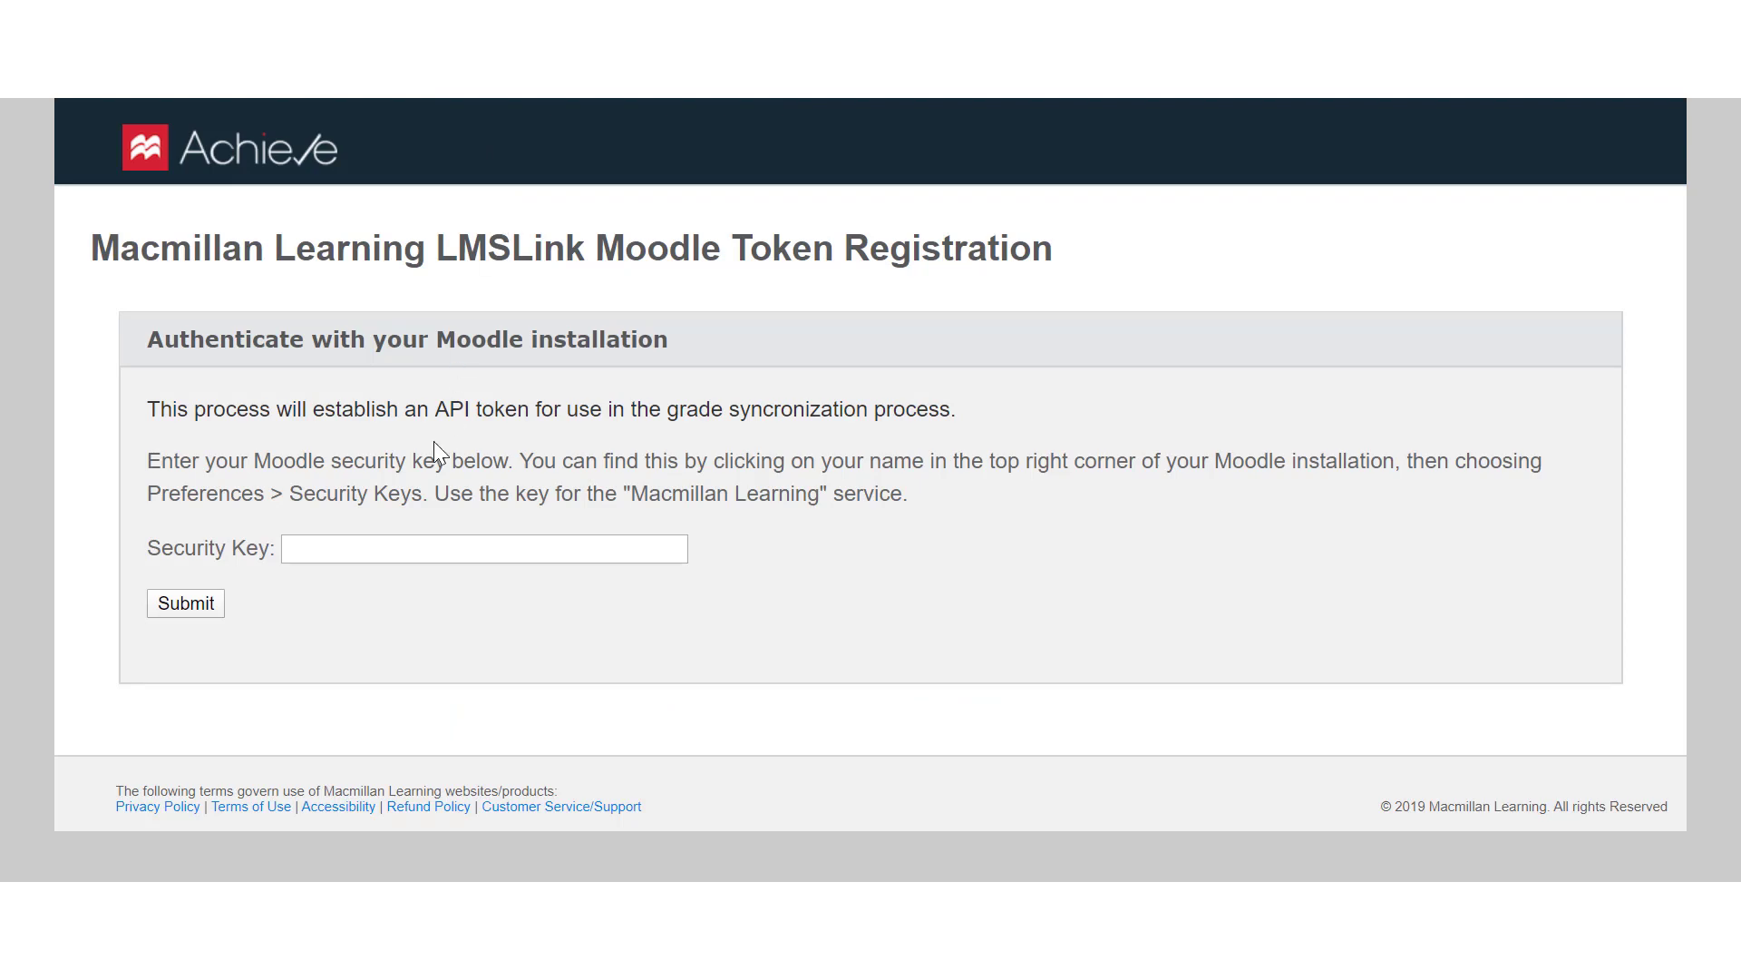
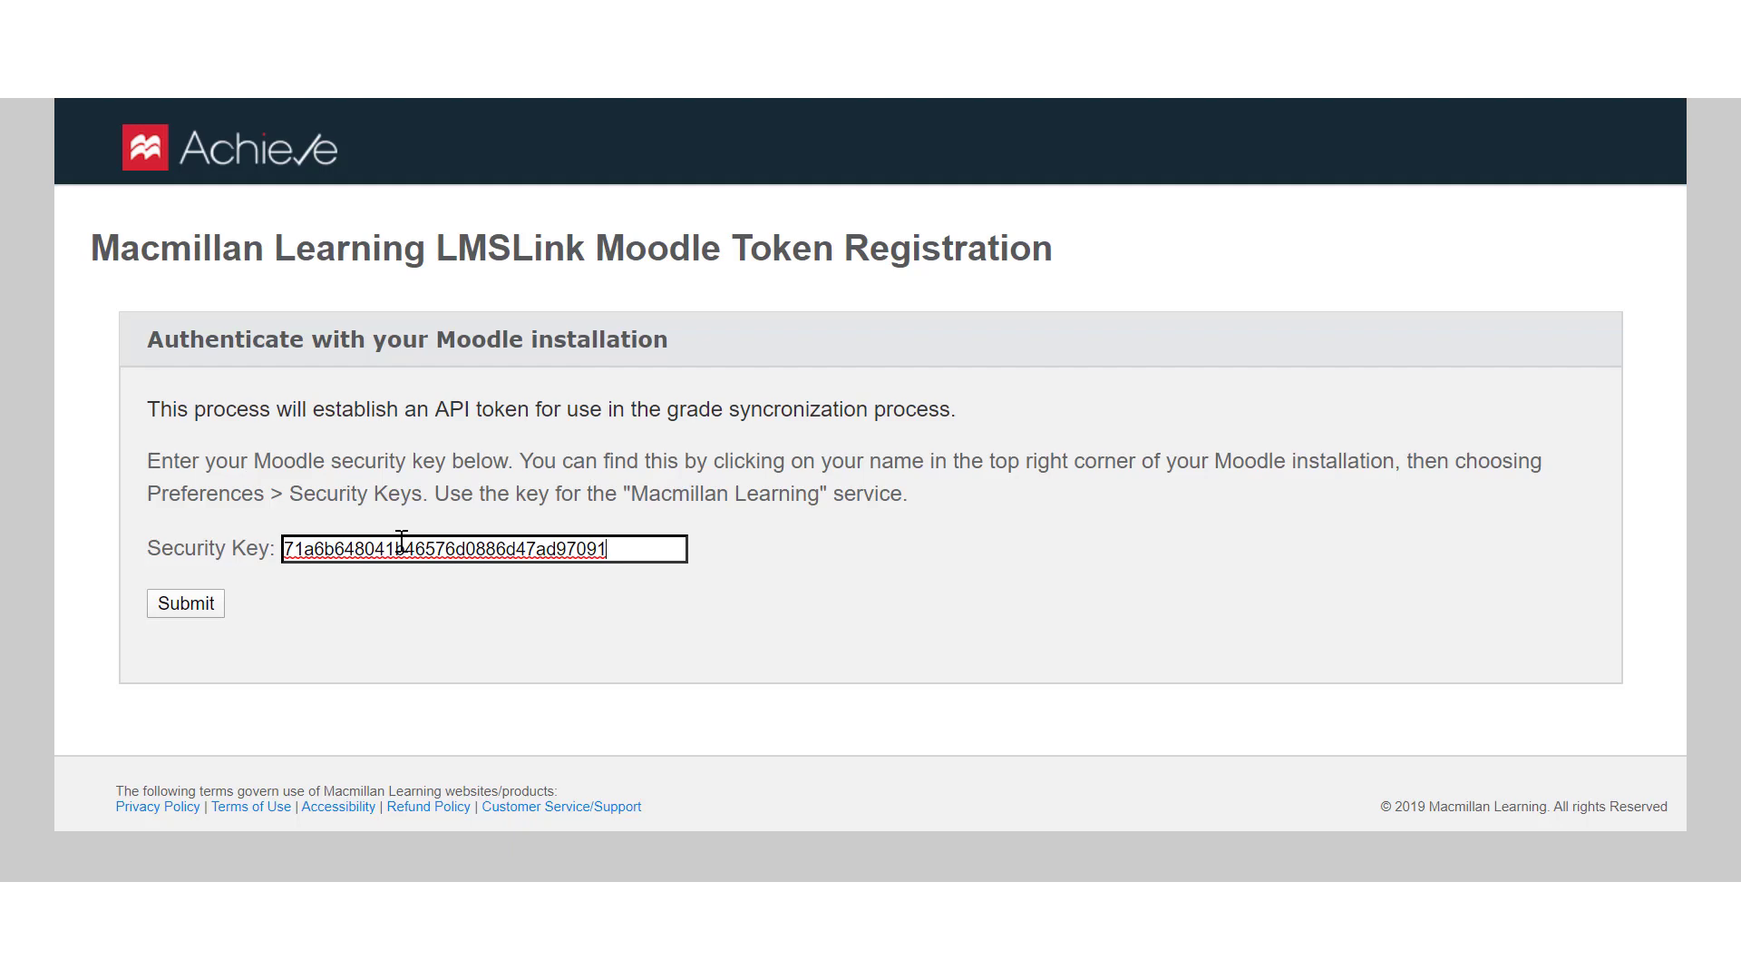
mouse_move(276, 600)
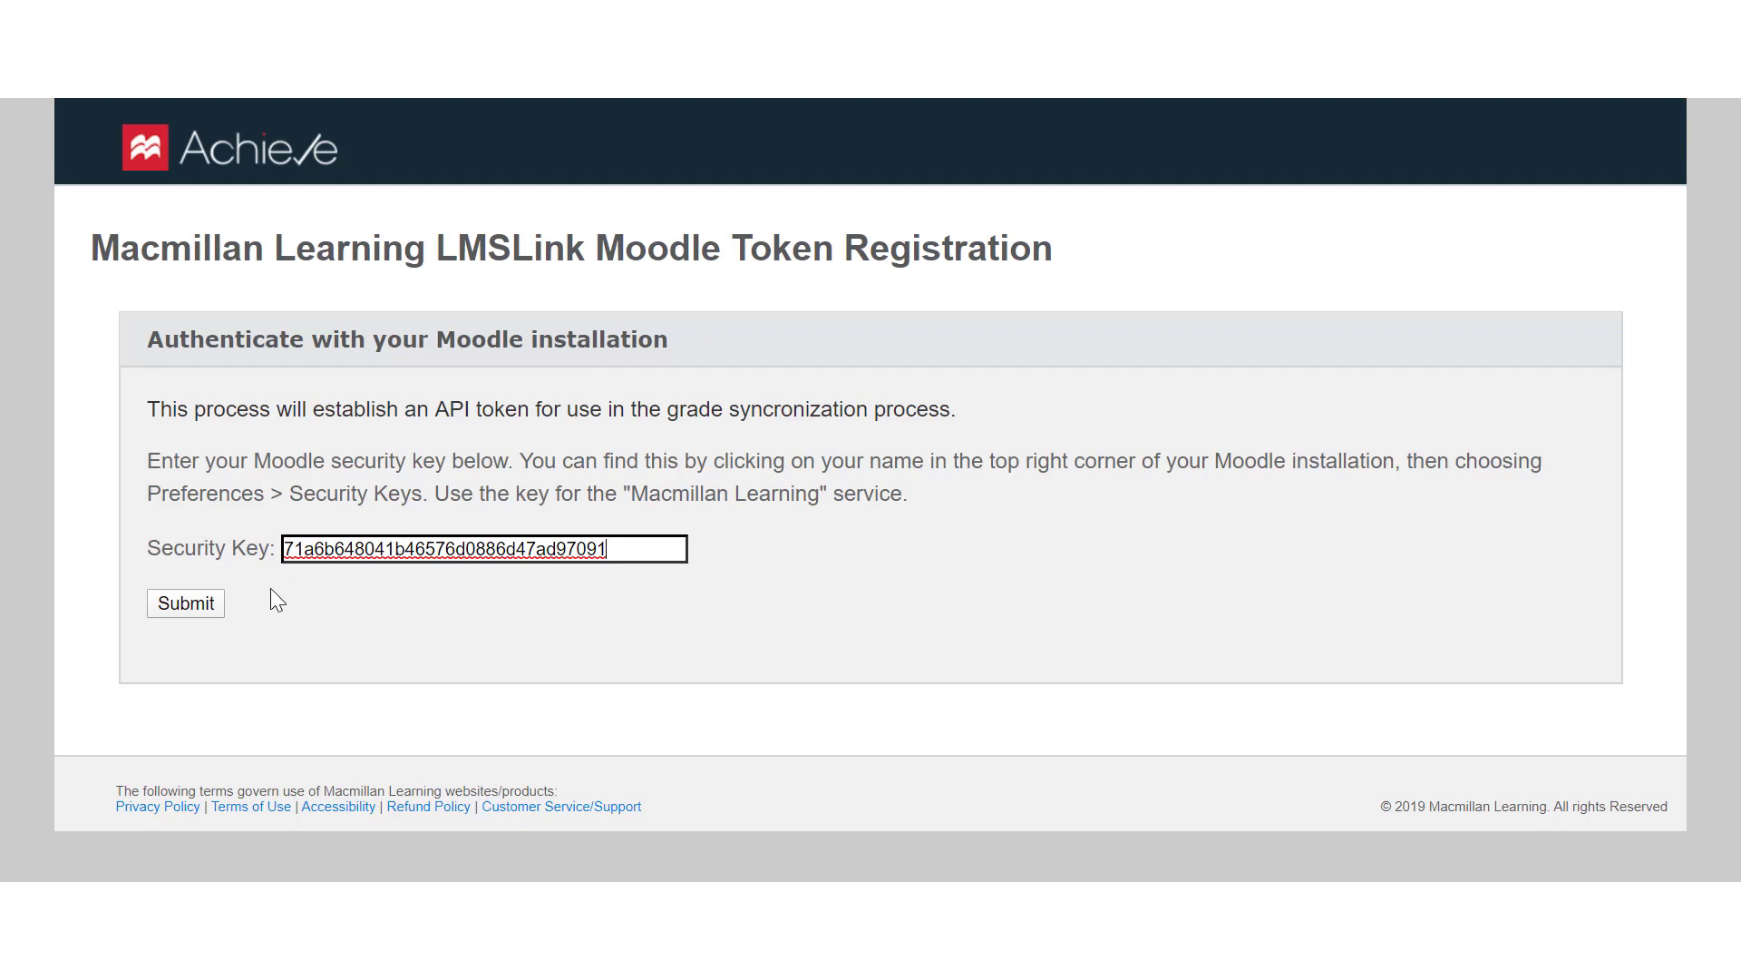
click(185, 603)
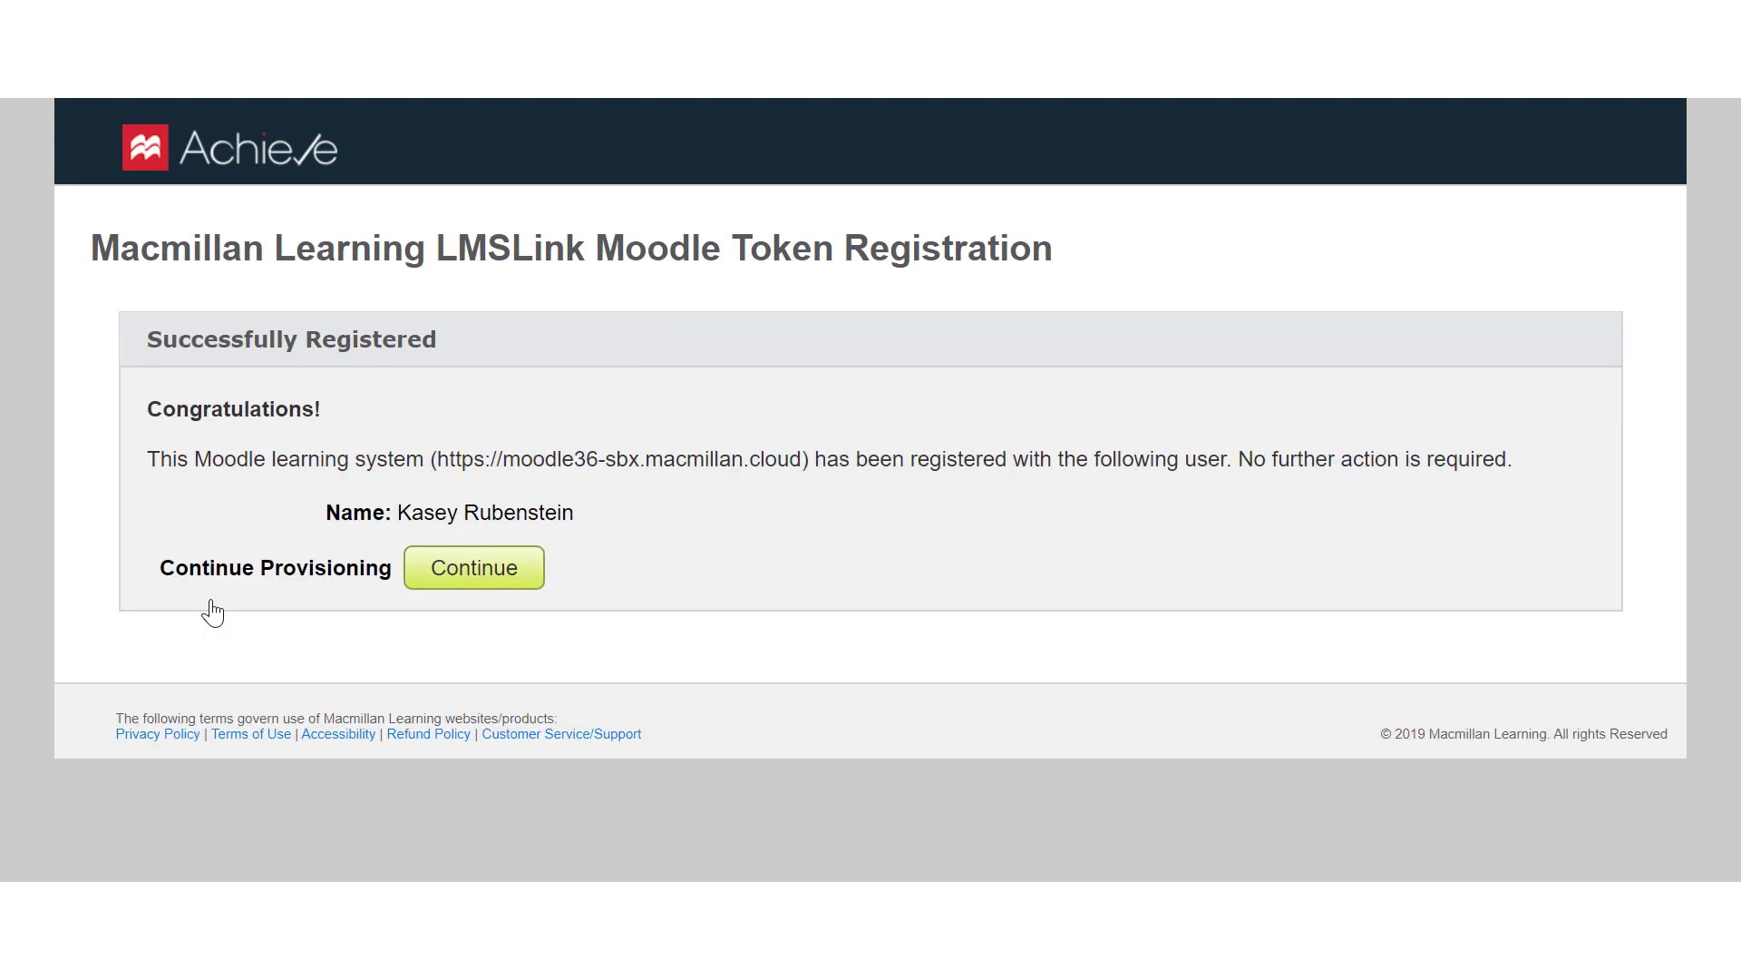
click(474, 566)
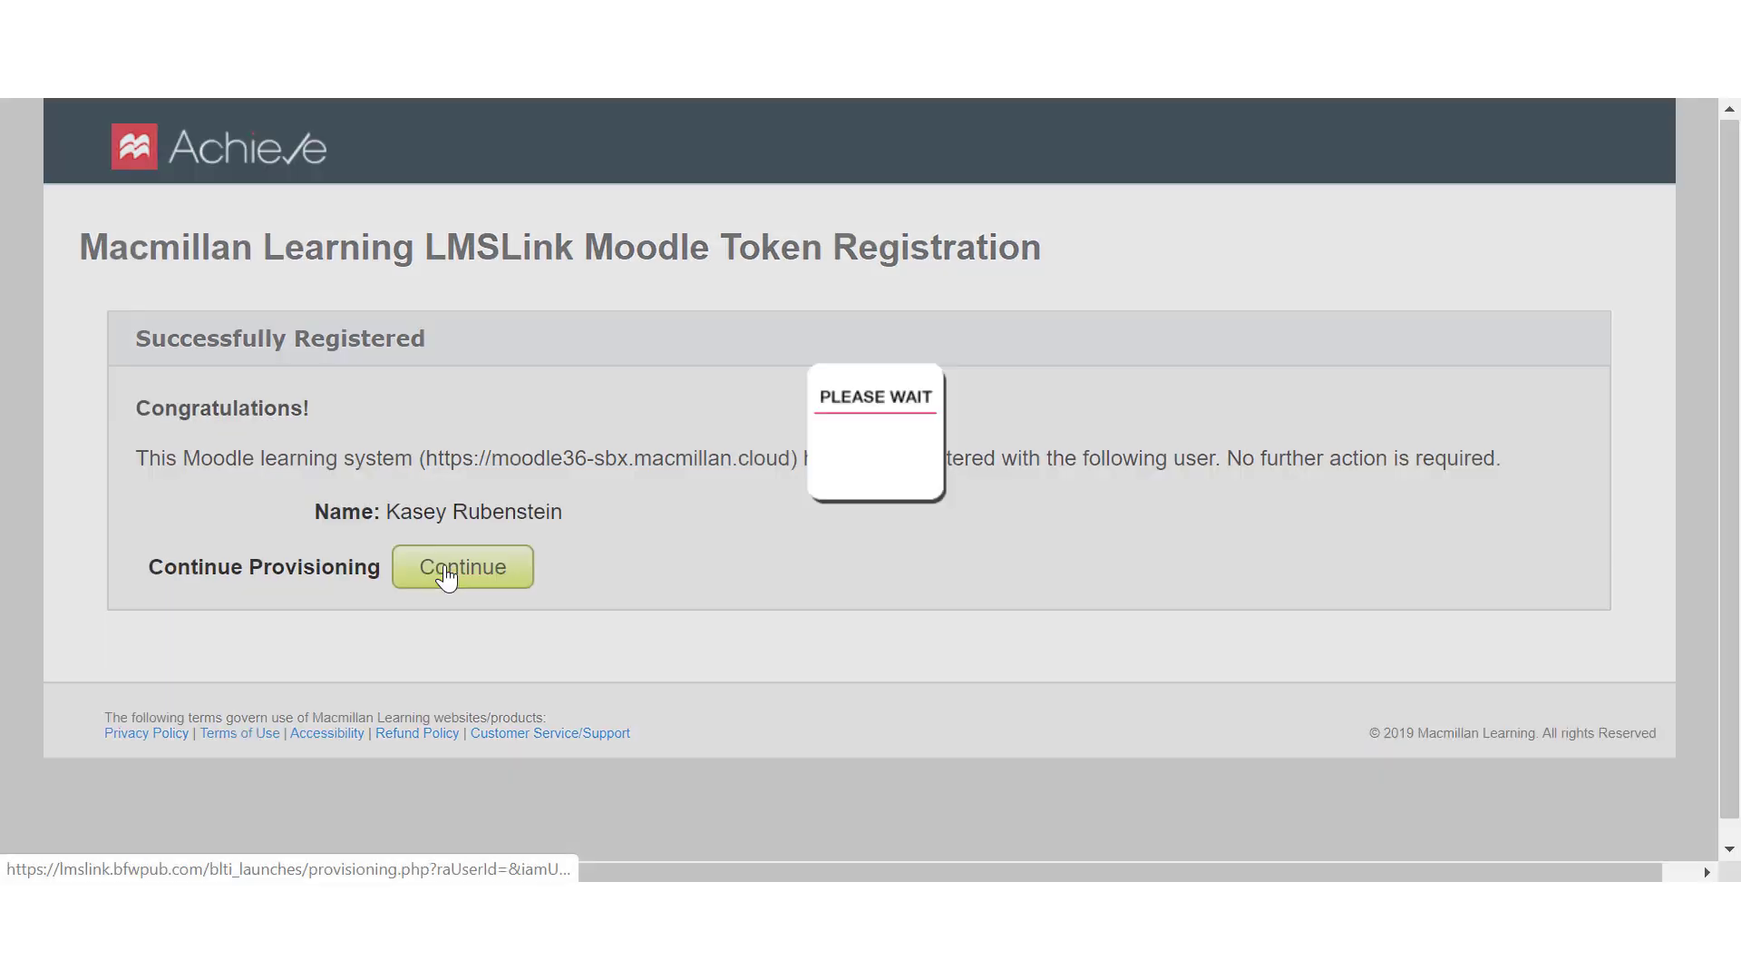
click(463, 566)
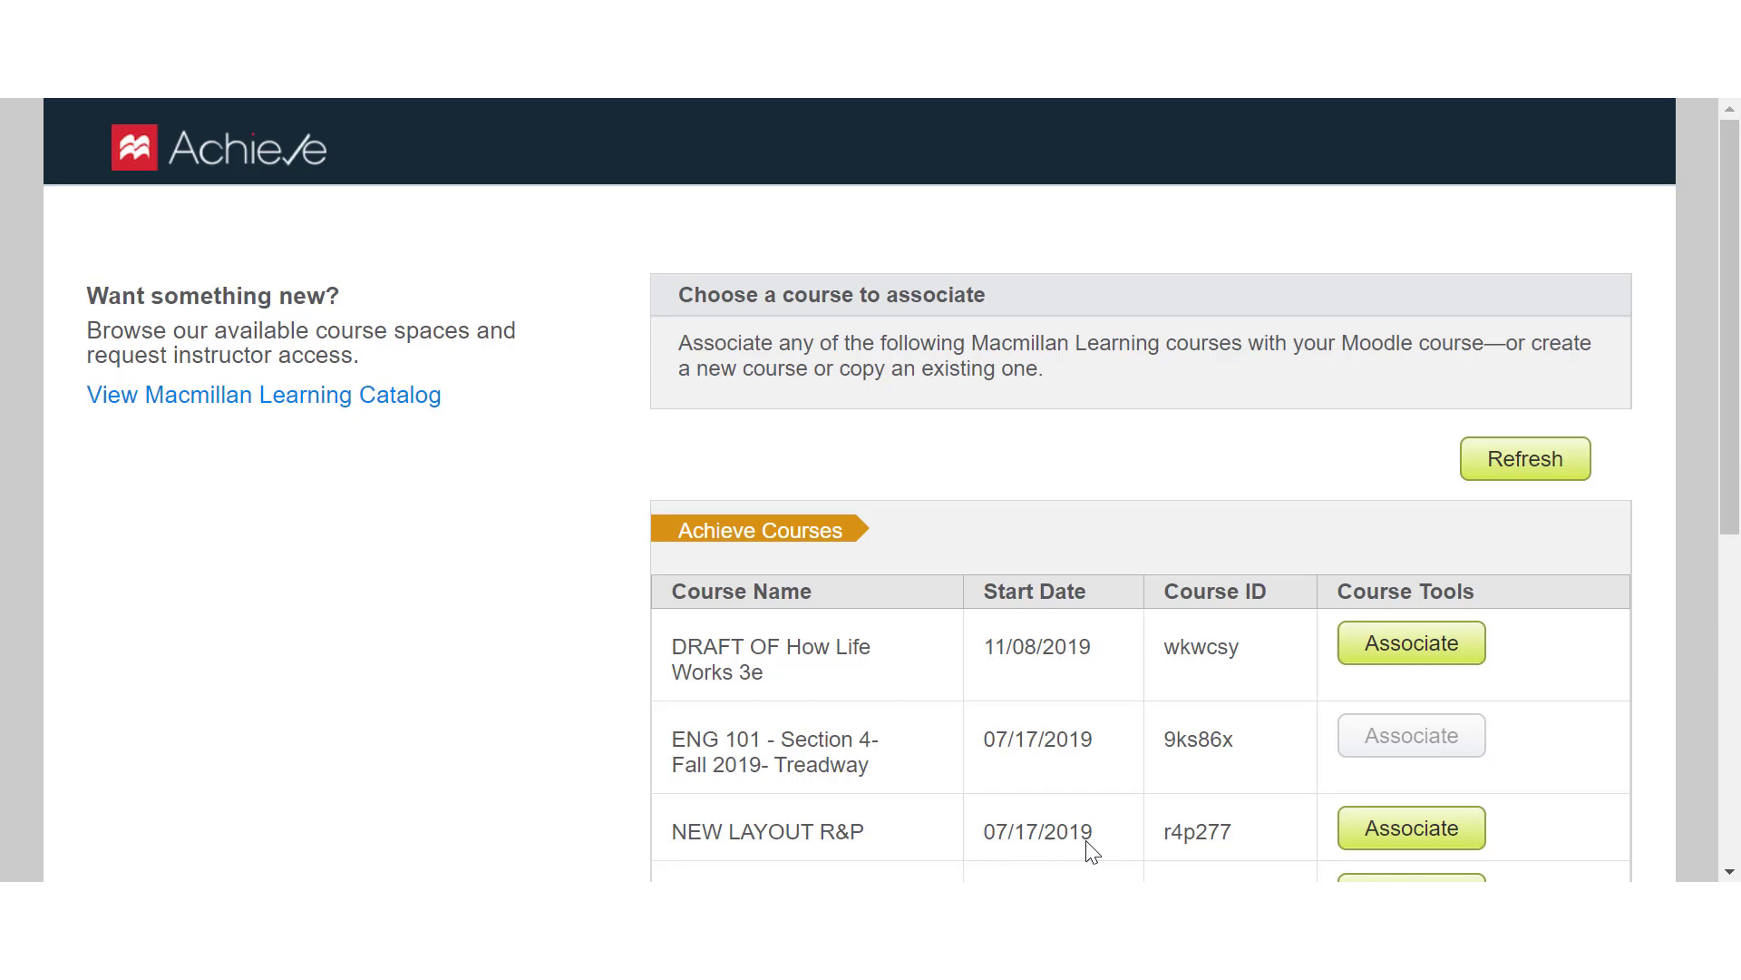
Associate LMS Integration Demo with the Moodle Demo Course and confirm the pairing.
scroll(down, 3)
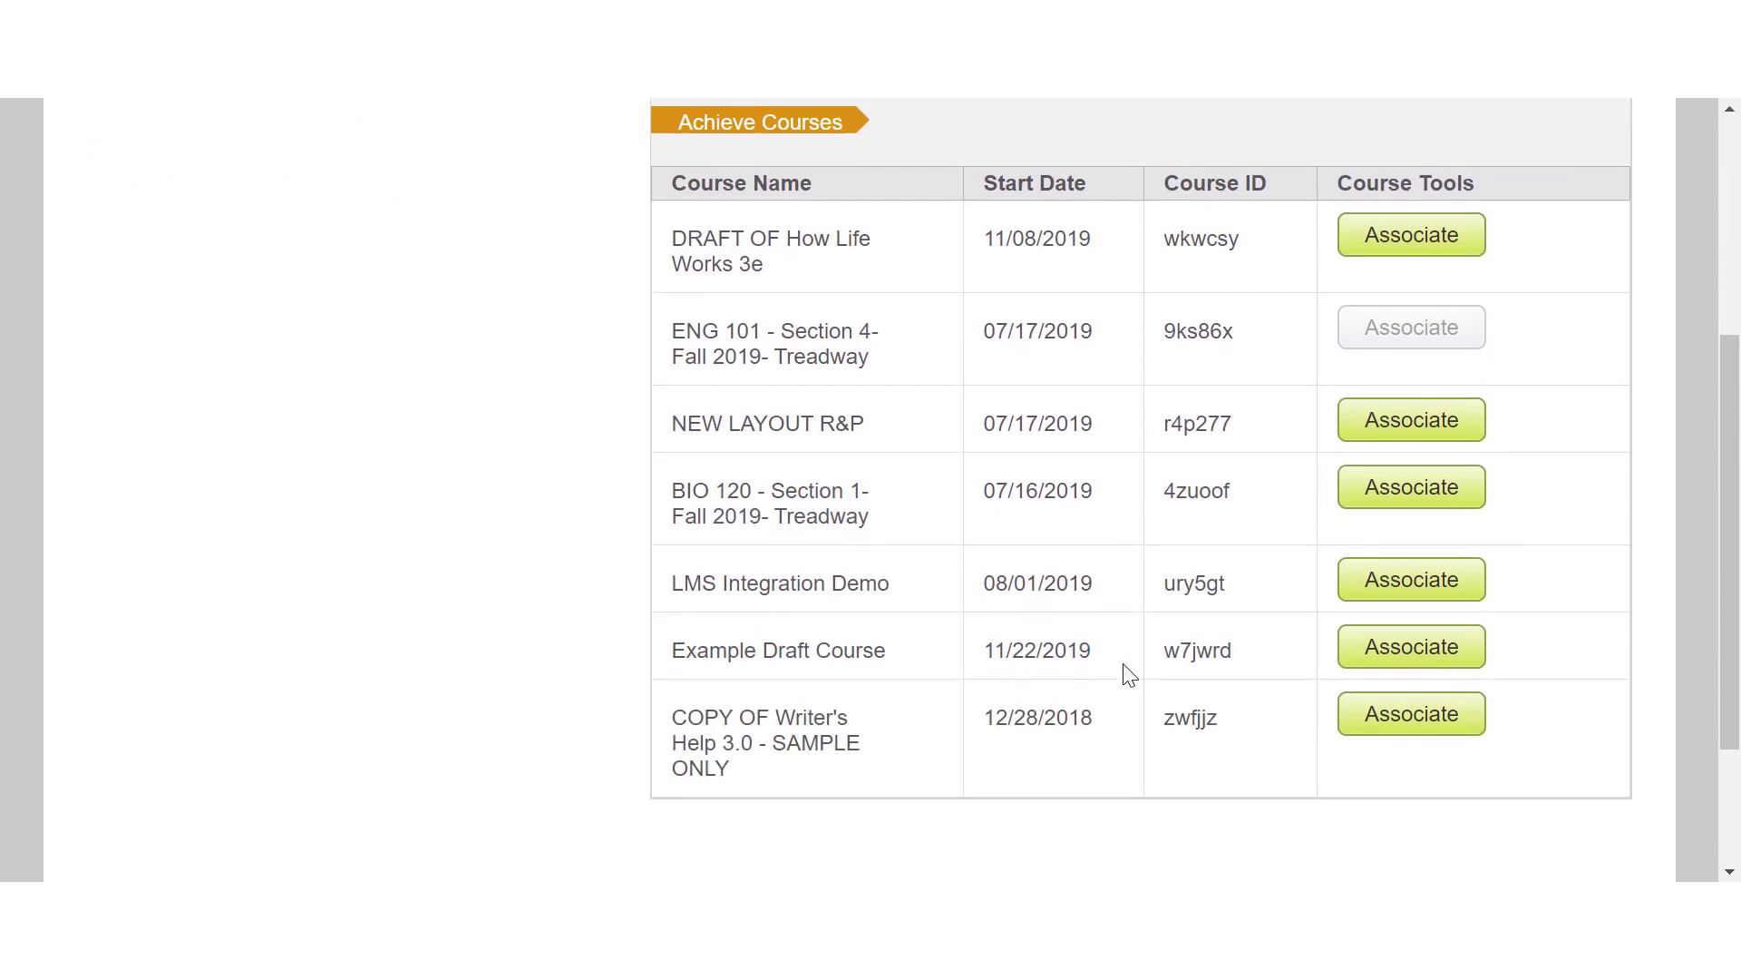
mouse_move(1411, 578)
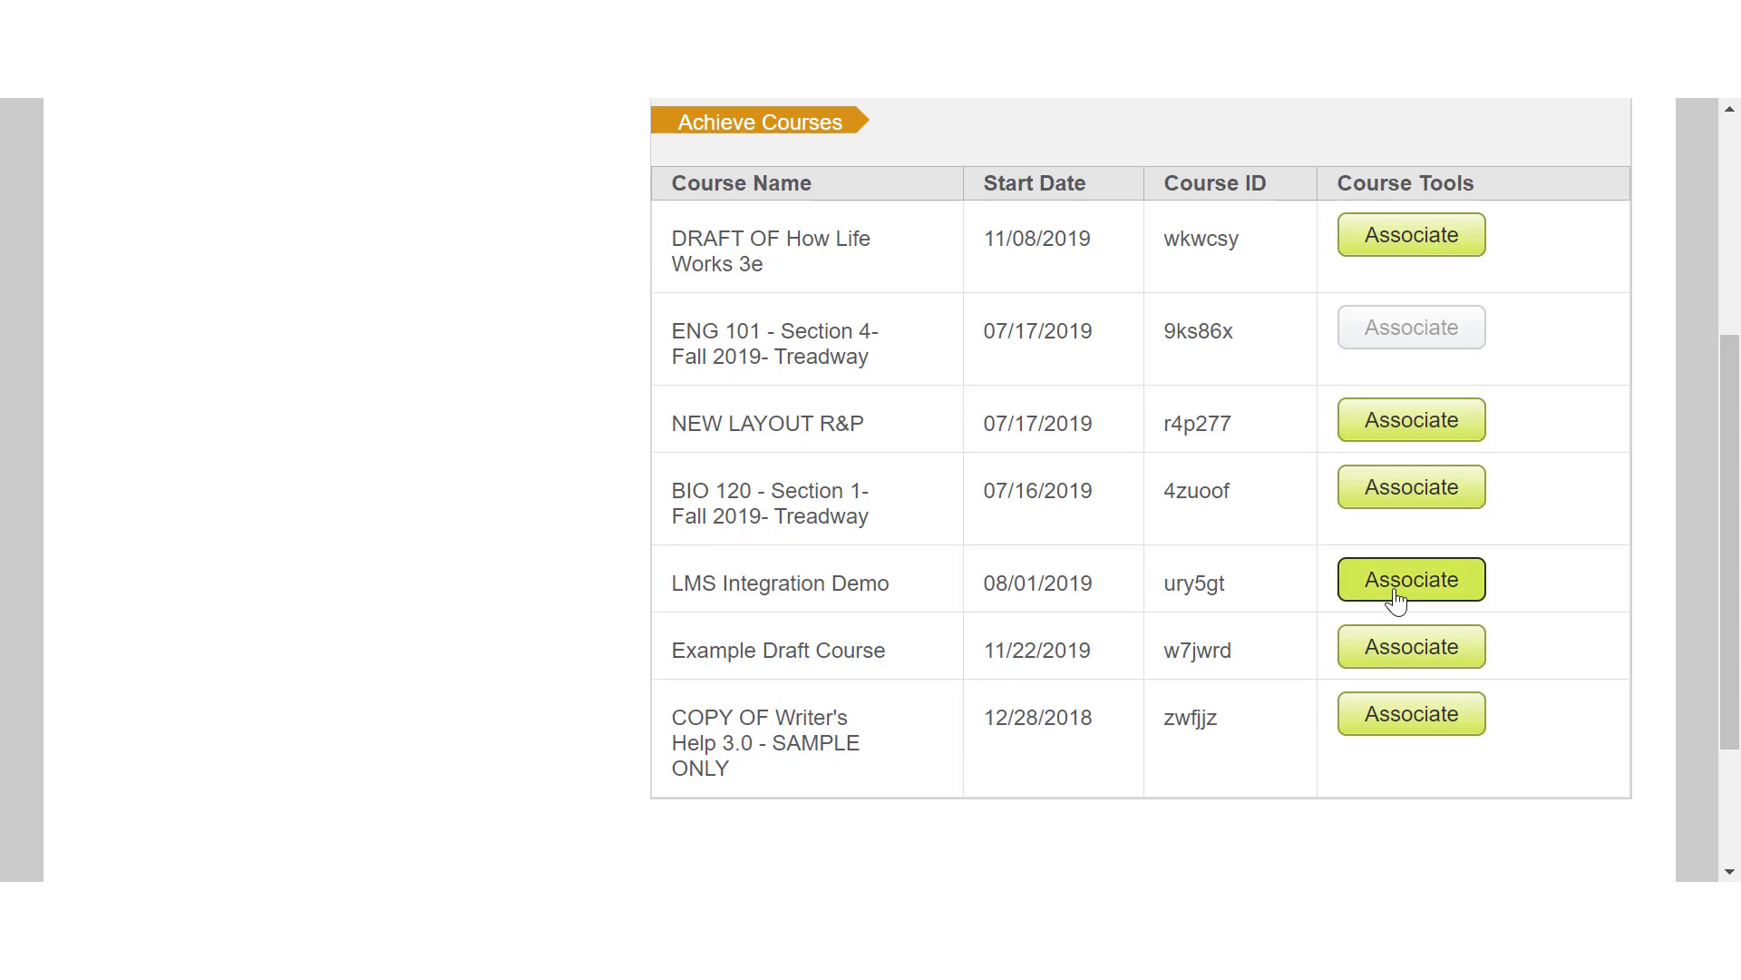
click(1412, 579)
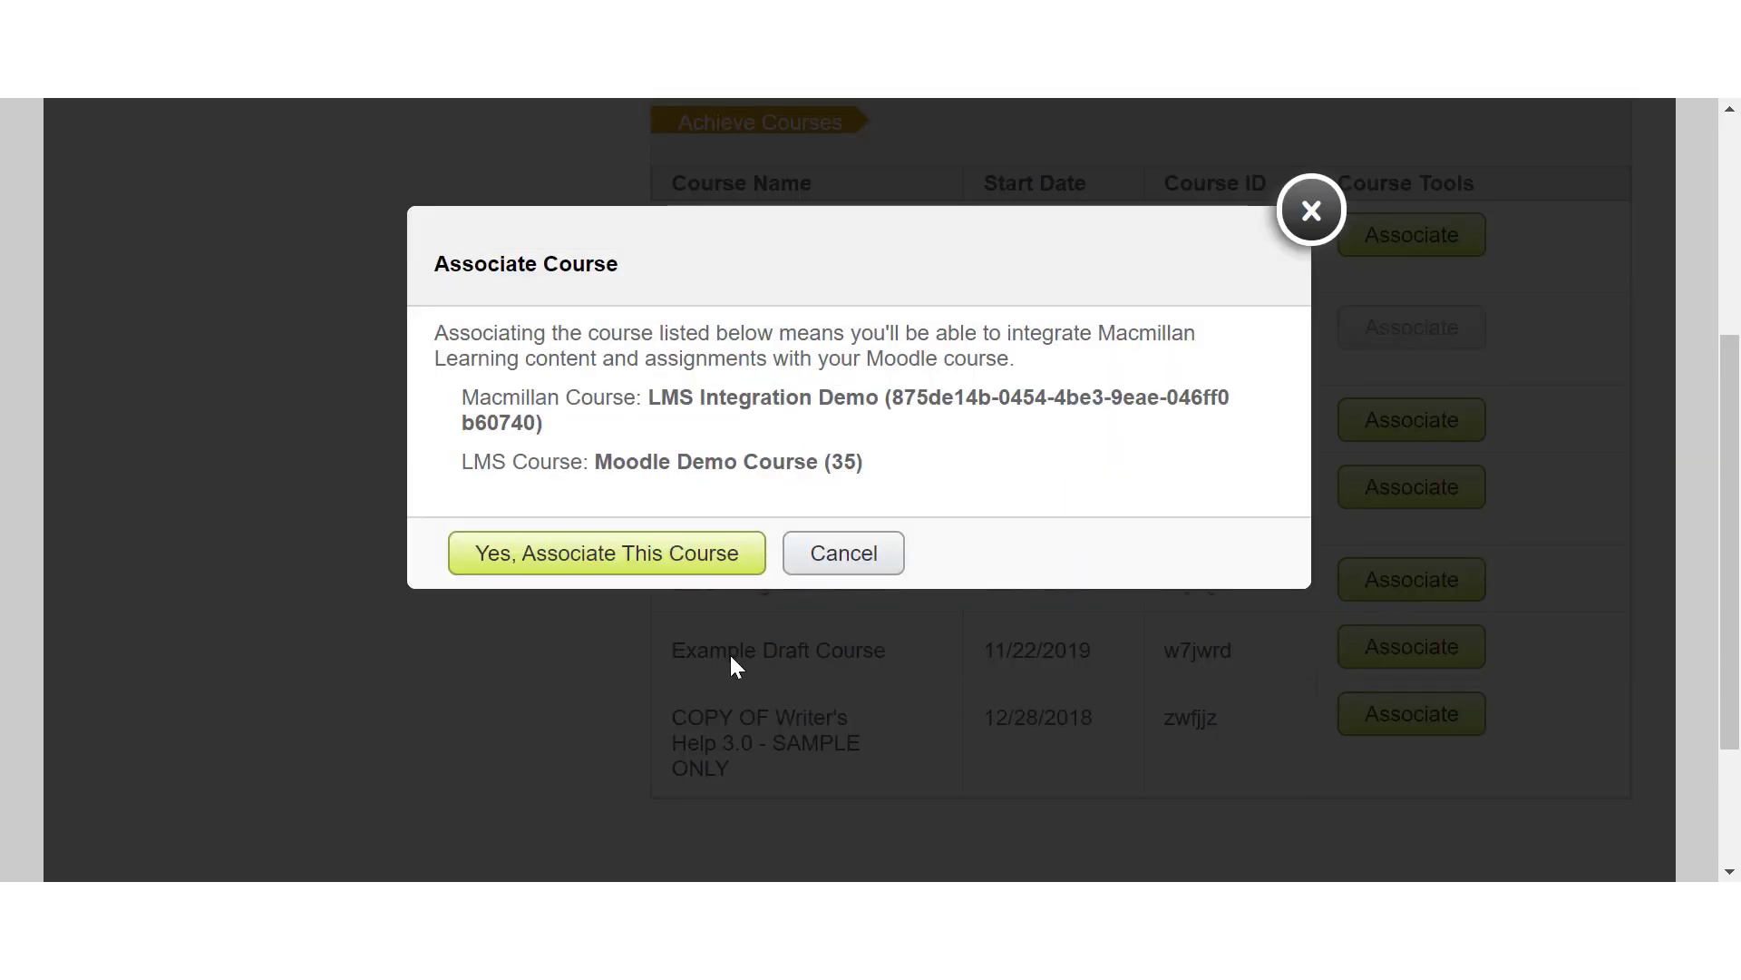
click(608, 553)
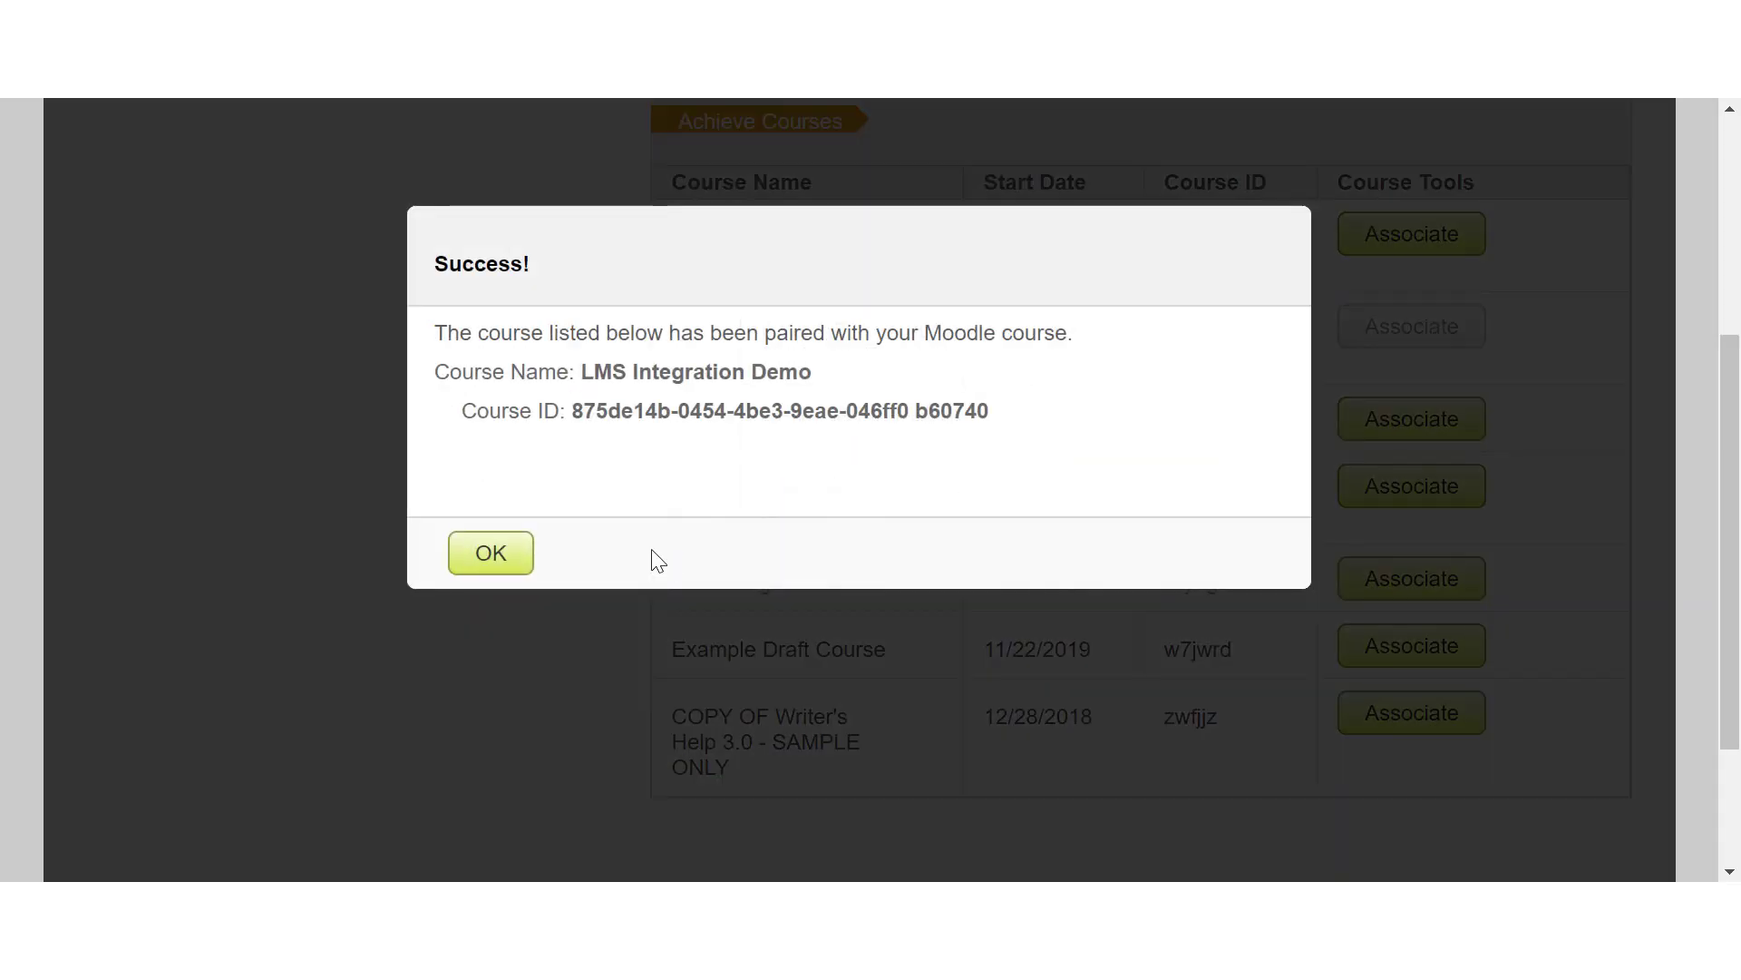
click(490, 551)
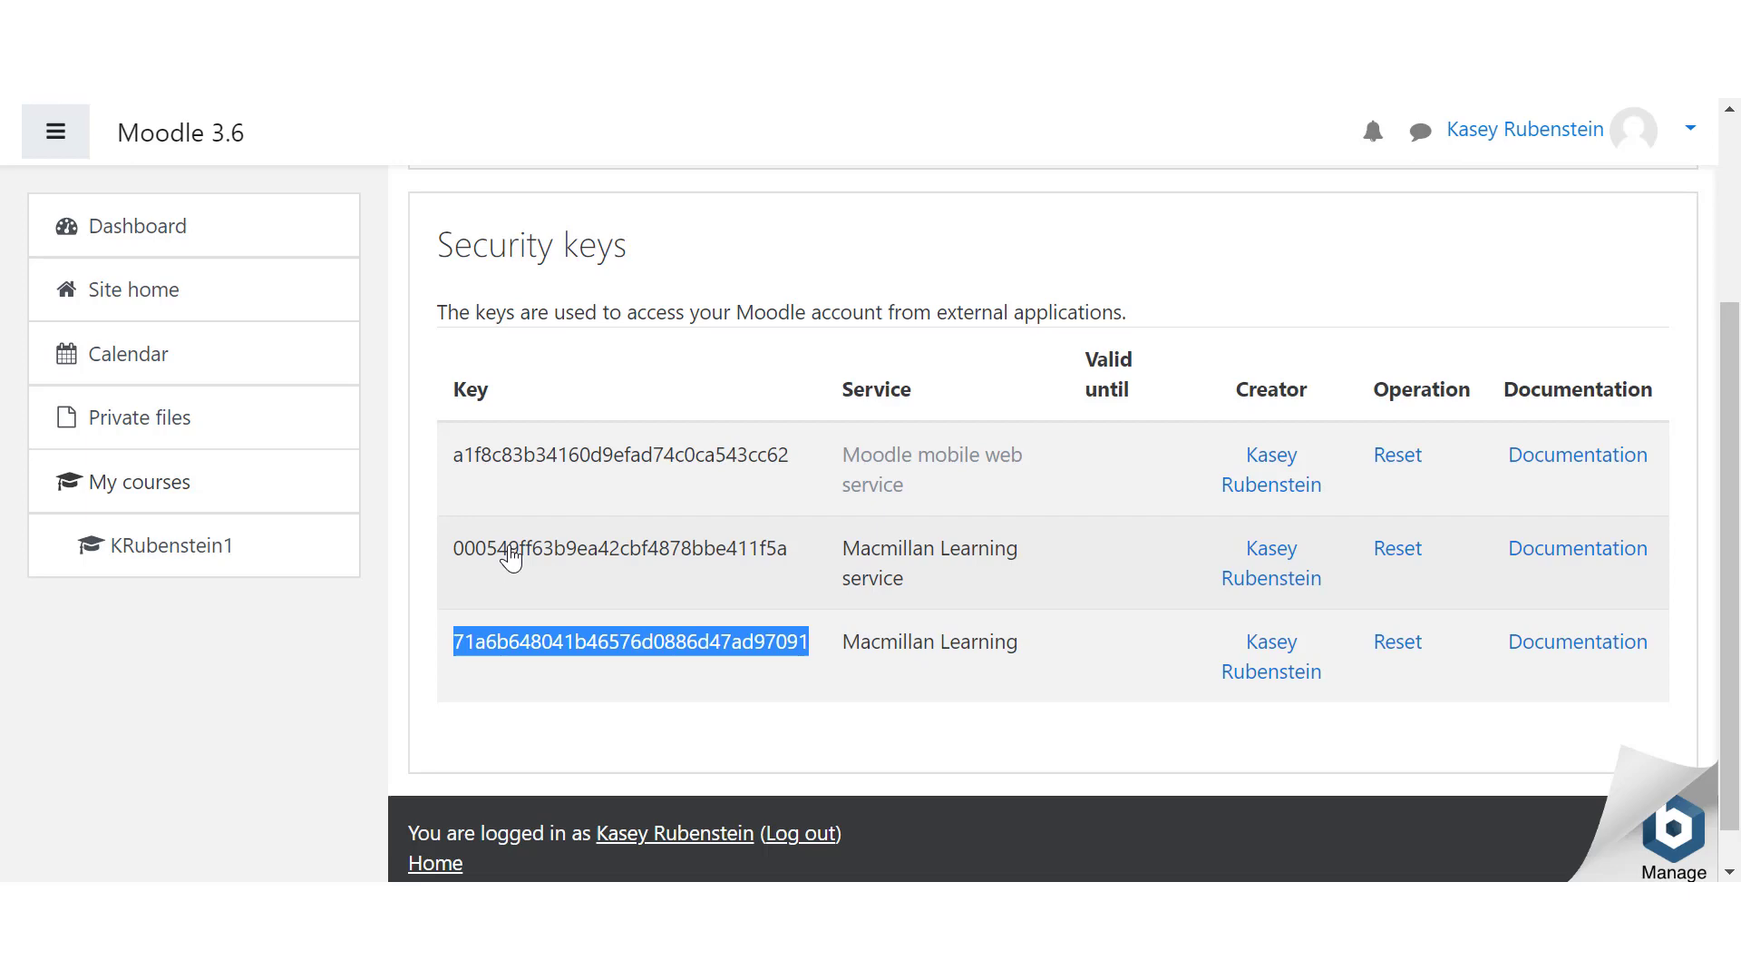
mouse_move(394, 559)
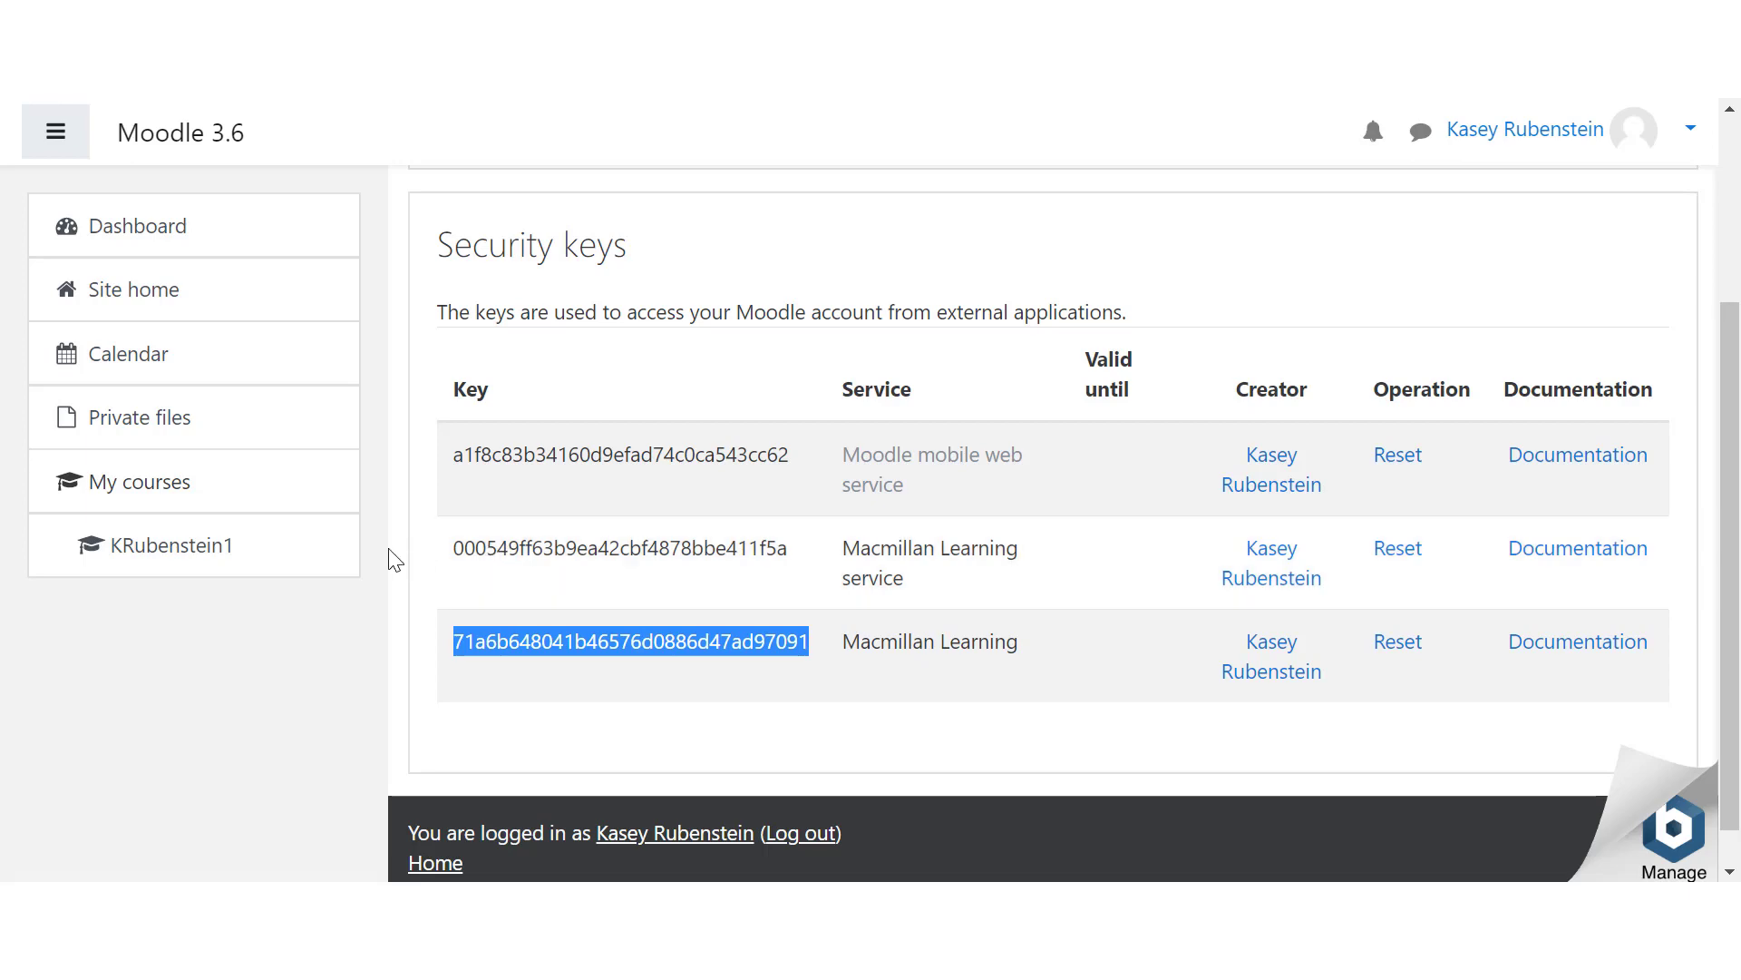
click(167, 544)
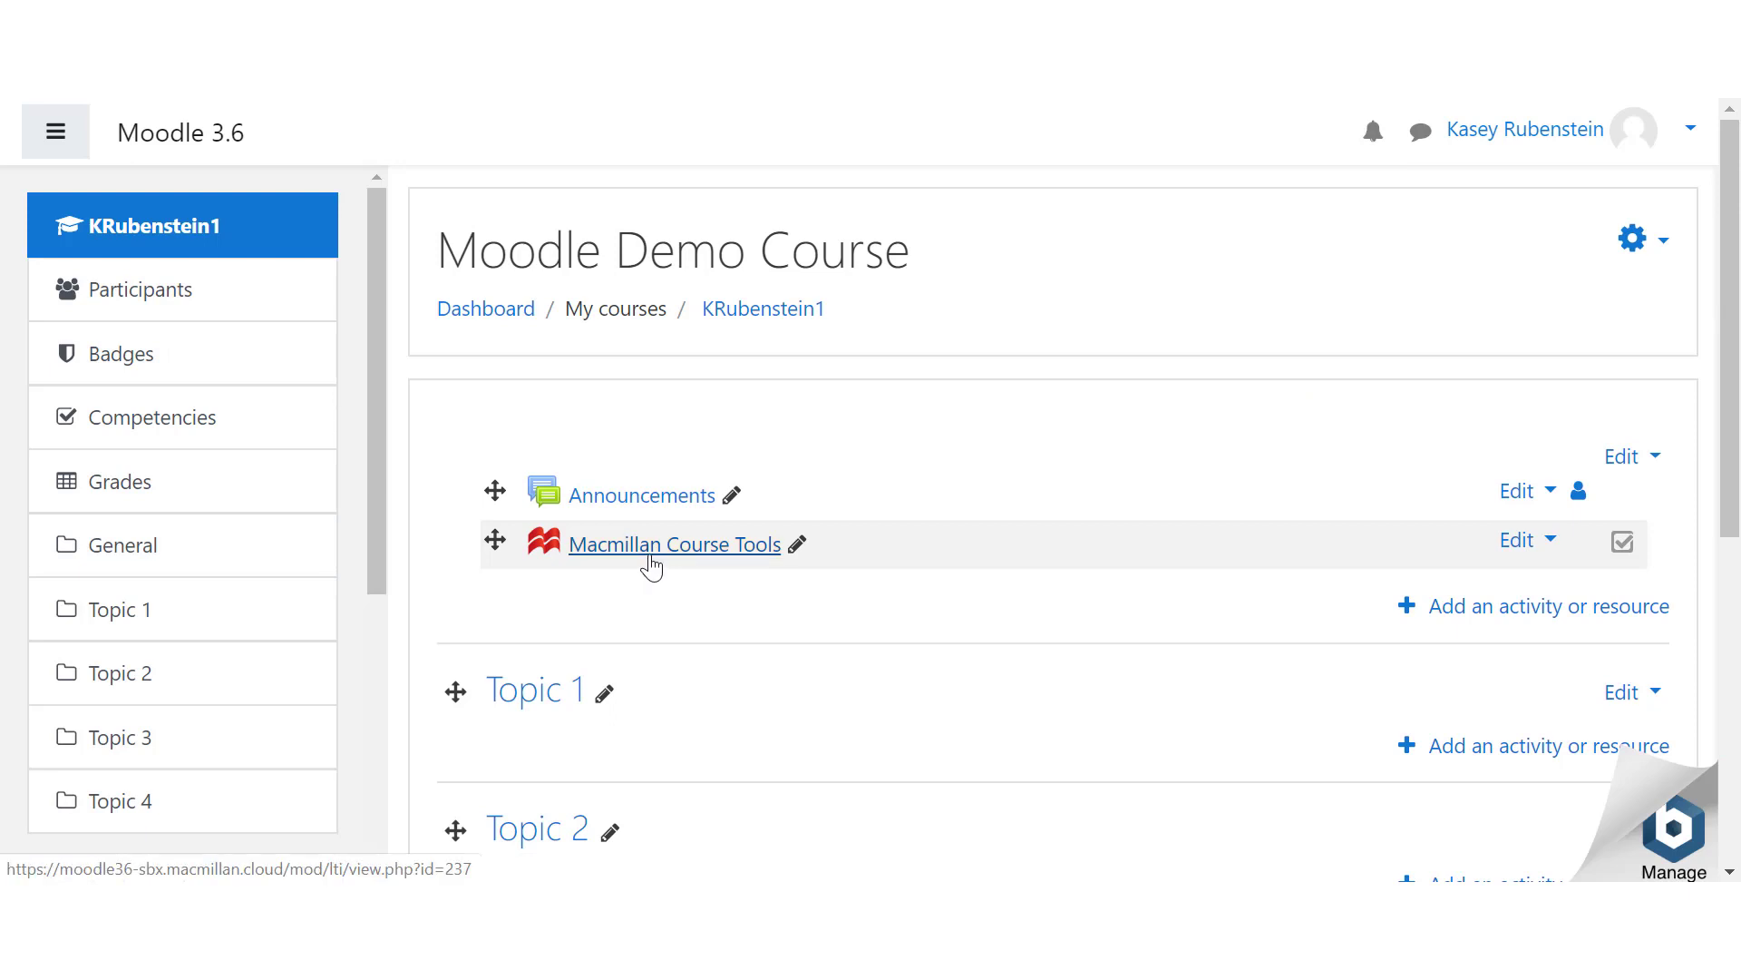
click(673, 544)
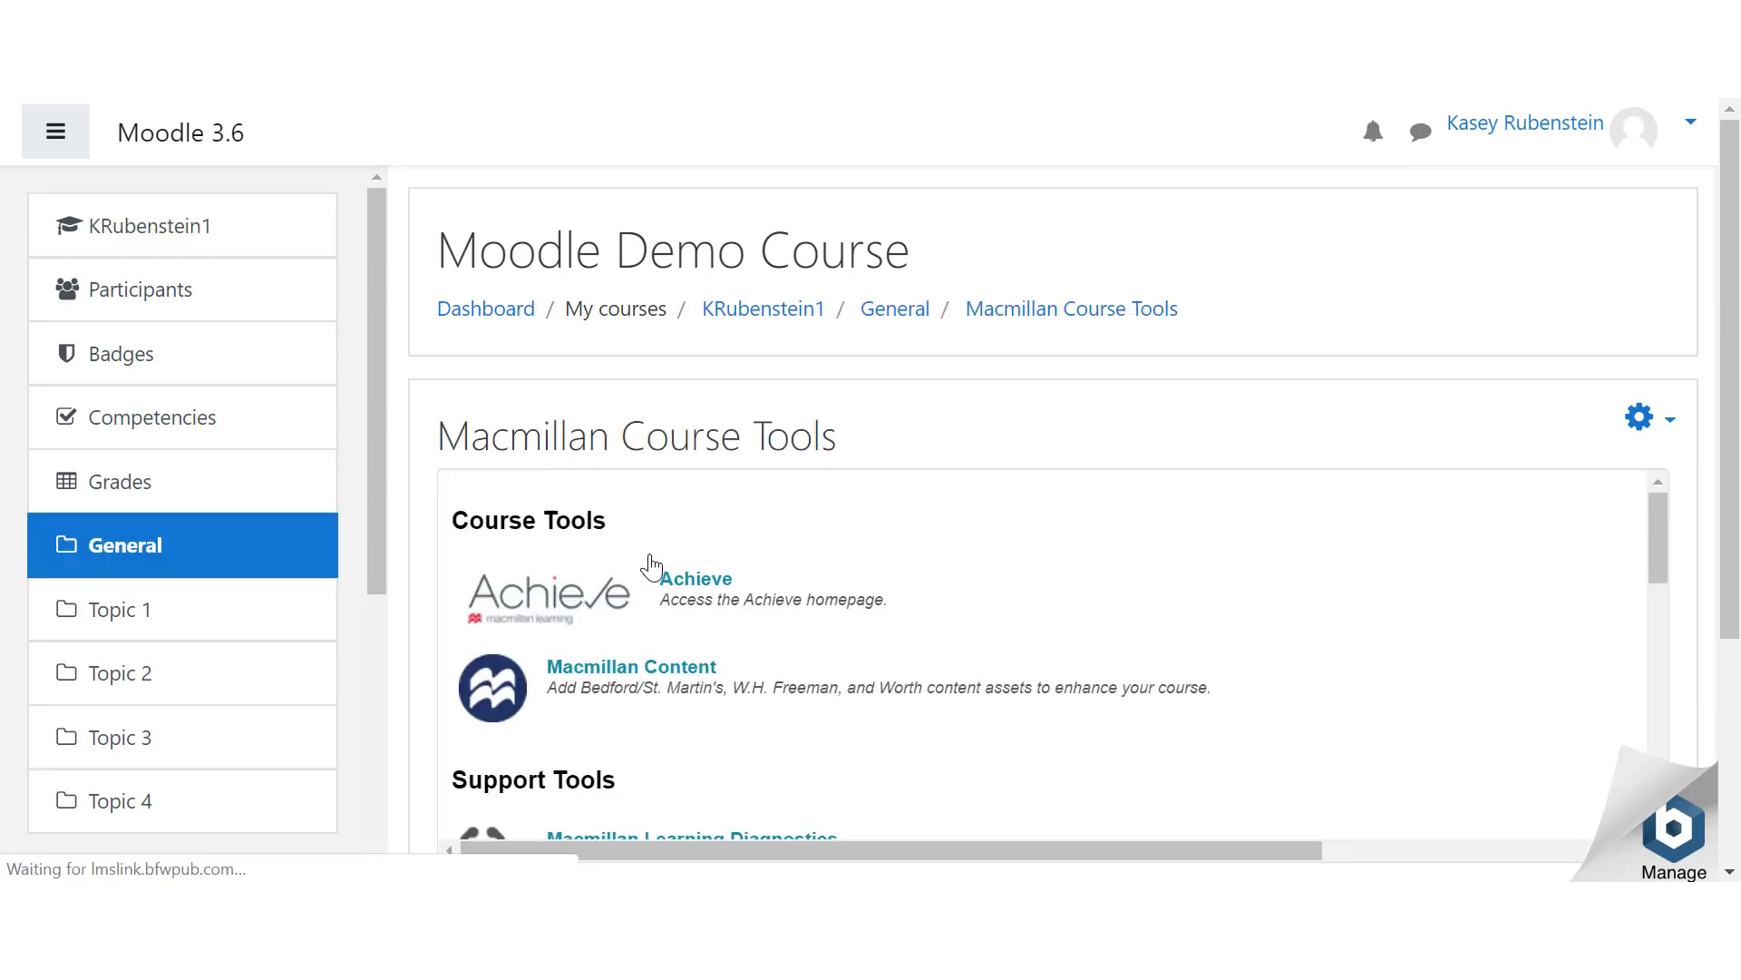
mouse_move(1176, 458)
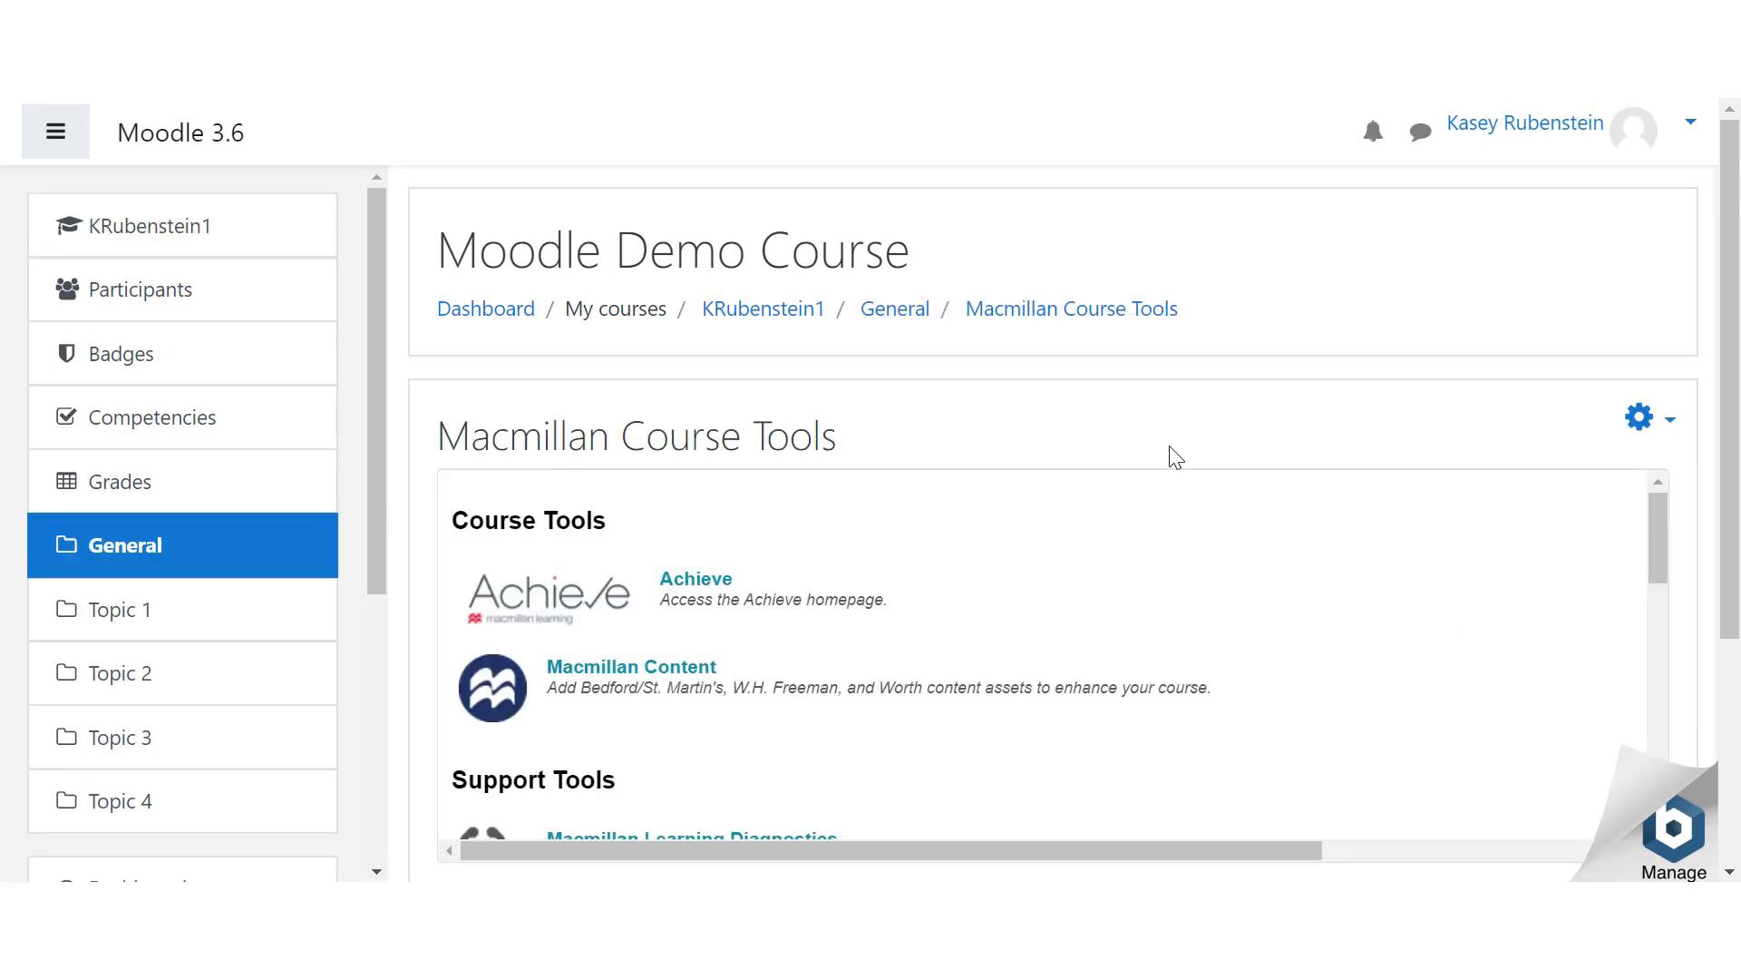